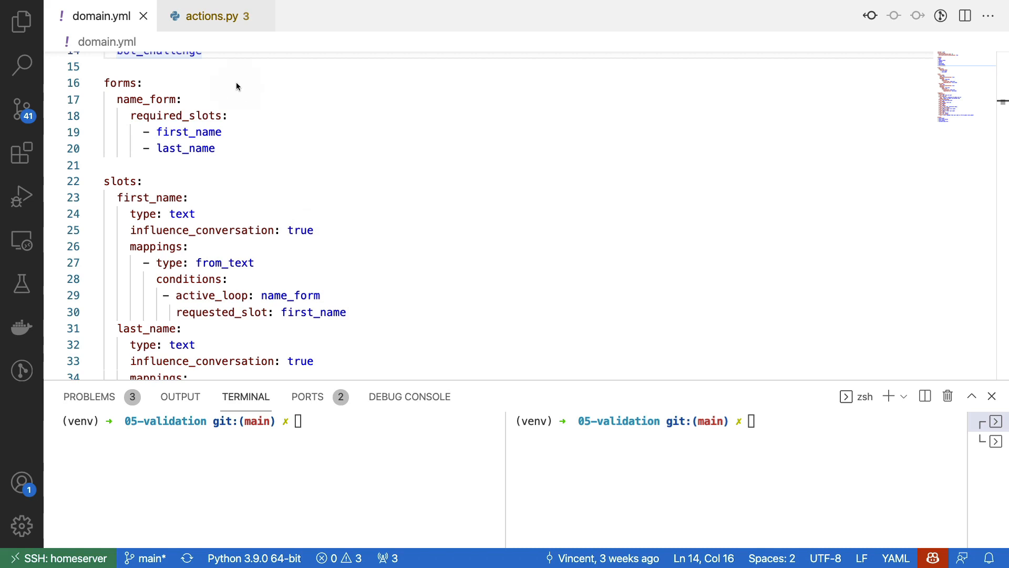
mouse_move(236, 103)
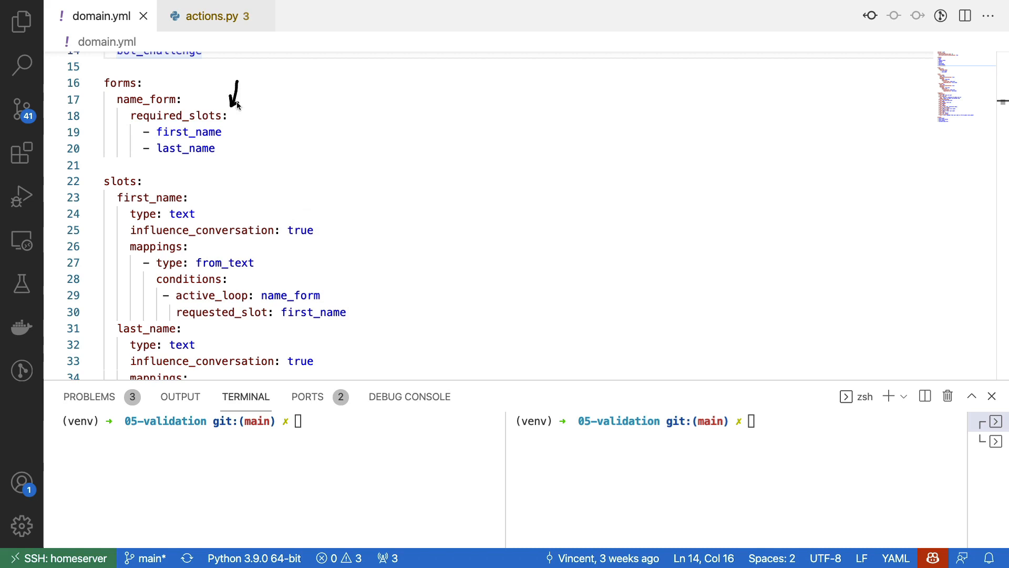
mouse_move(236, 101)
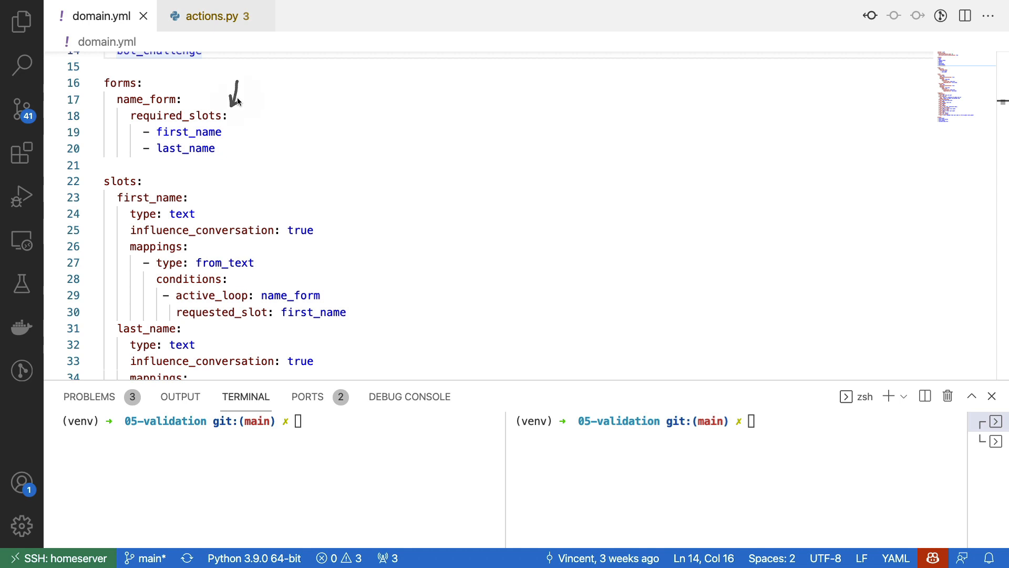
mouse_move(447, 212)
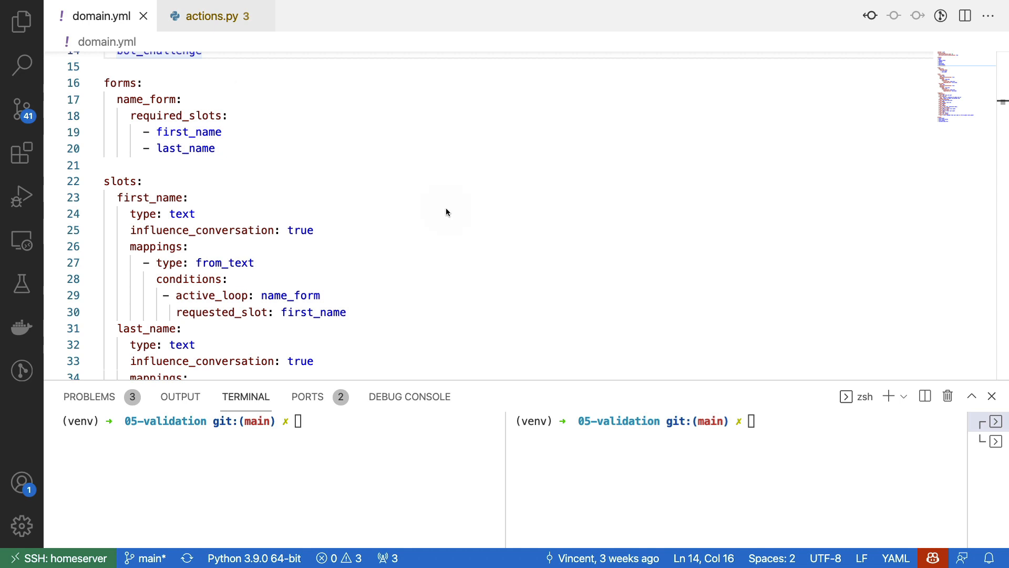
mouse_move(380, 133)
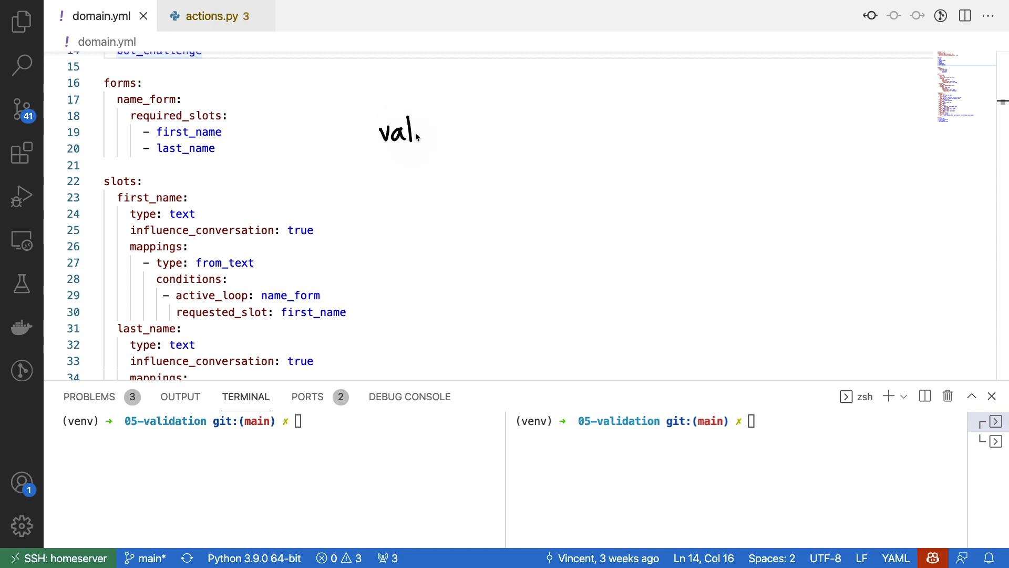
Step: Type 'ida' and 'tion' into the ValidateNameForm code near line 14, viewing actions.py
type("idal")
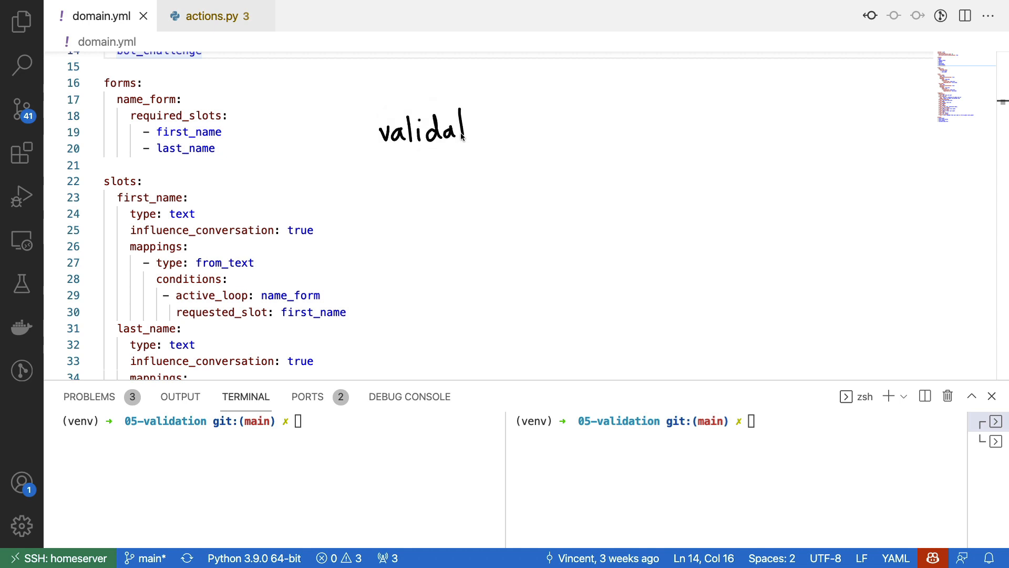
type("tion")
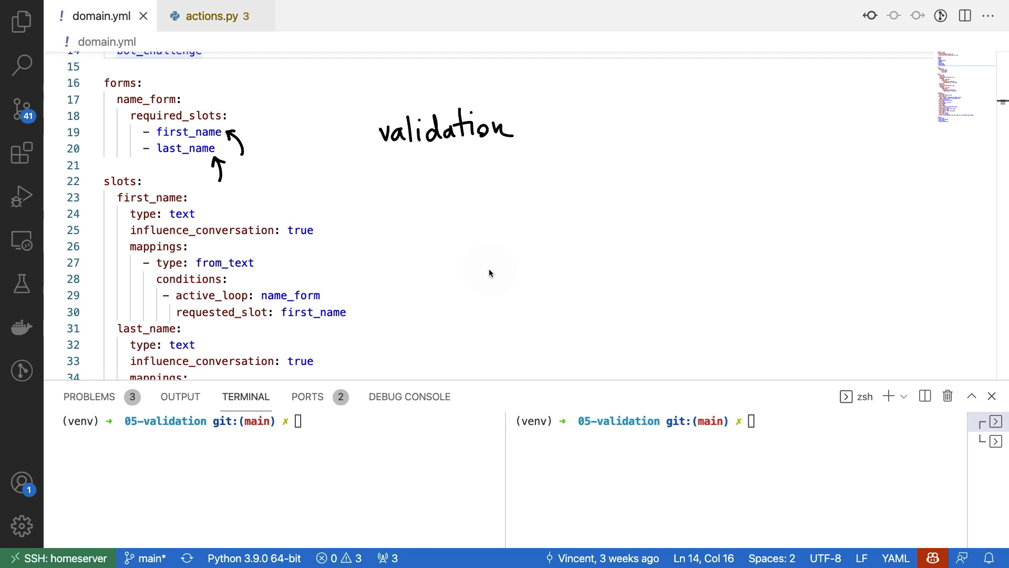
mouse_move(351, 91)
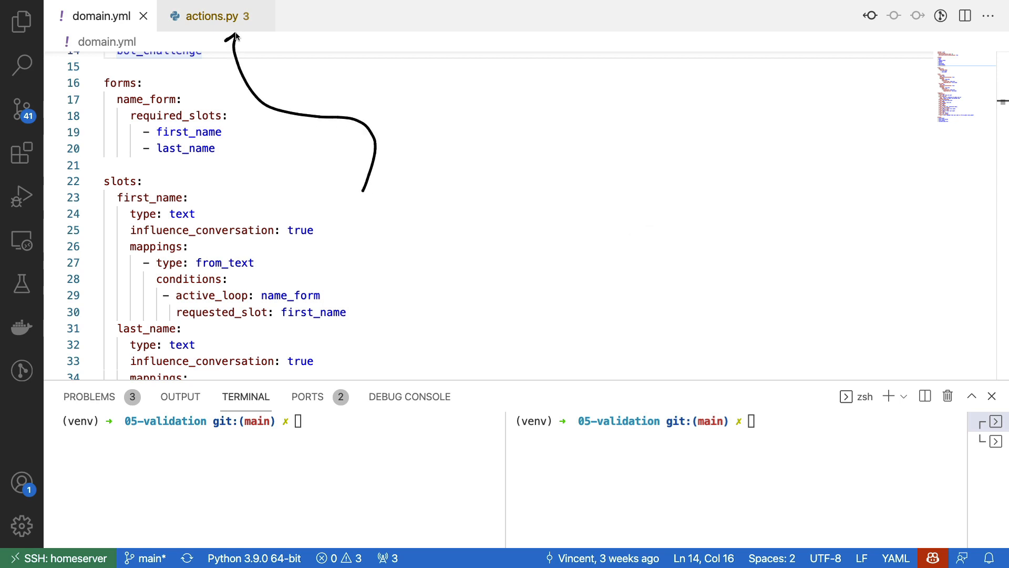
mouse_move(241, 40)
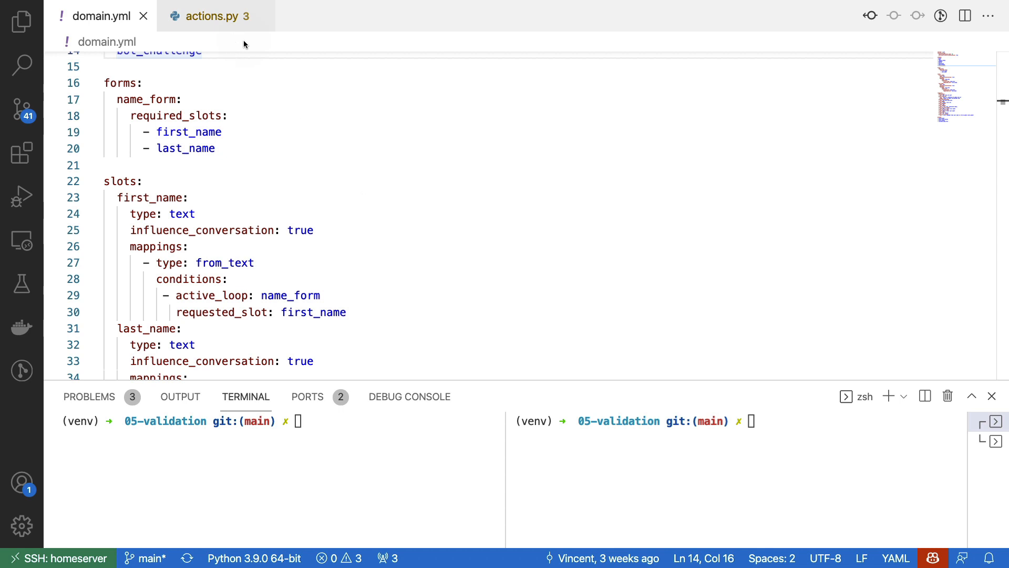
mouse_move(361, 213)
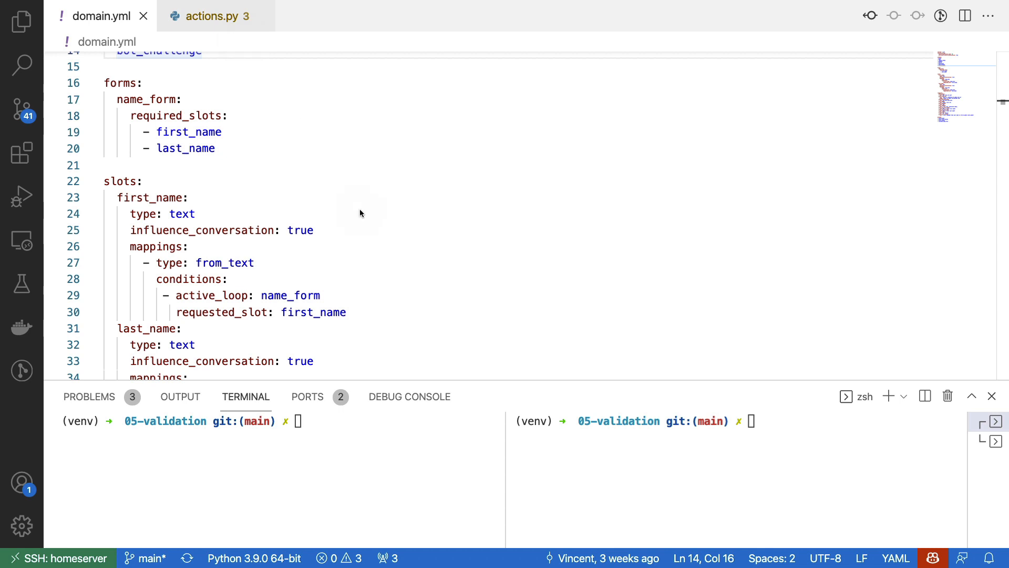
mouse_move(109, 90)
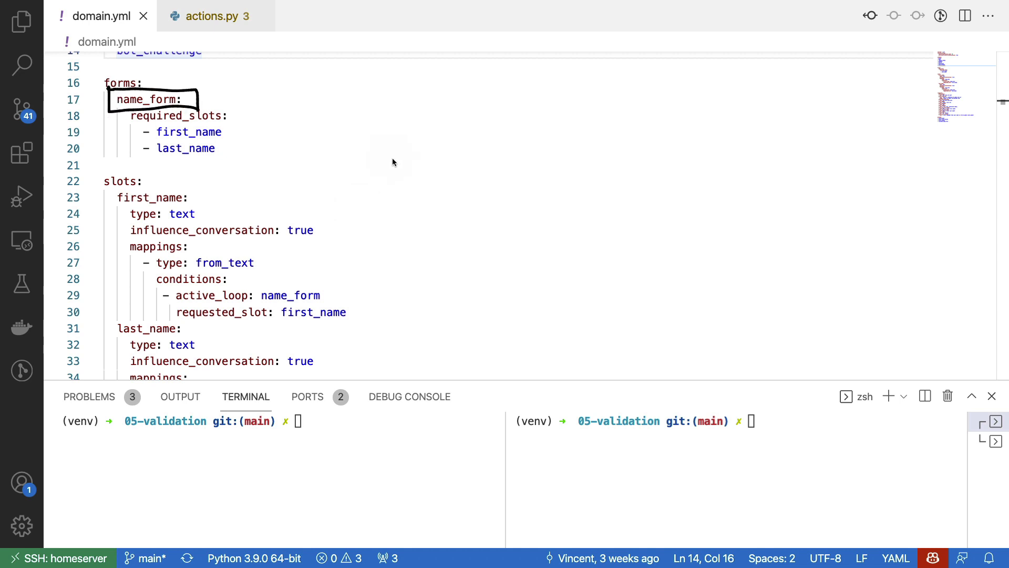
mouse_move(252, 107)
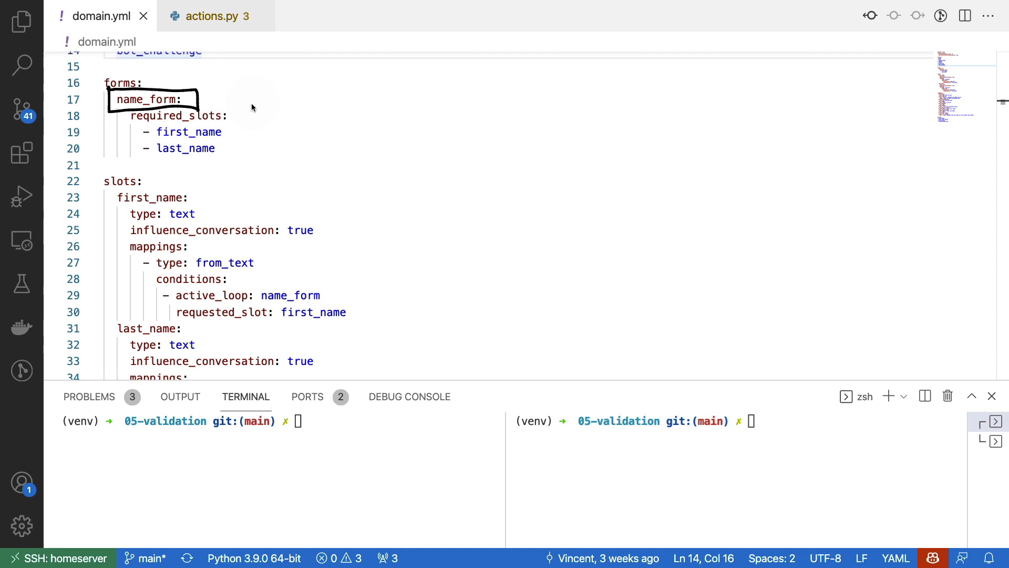
mouse_move(247, 151)
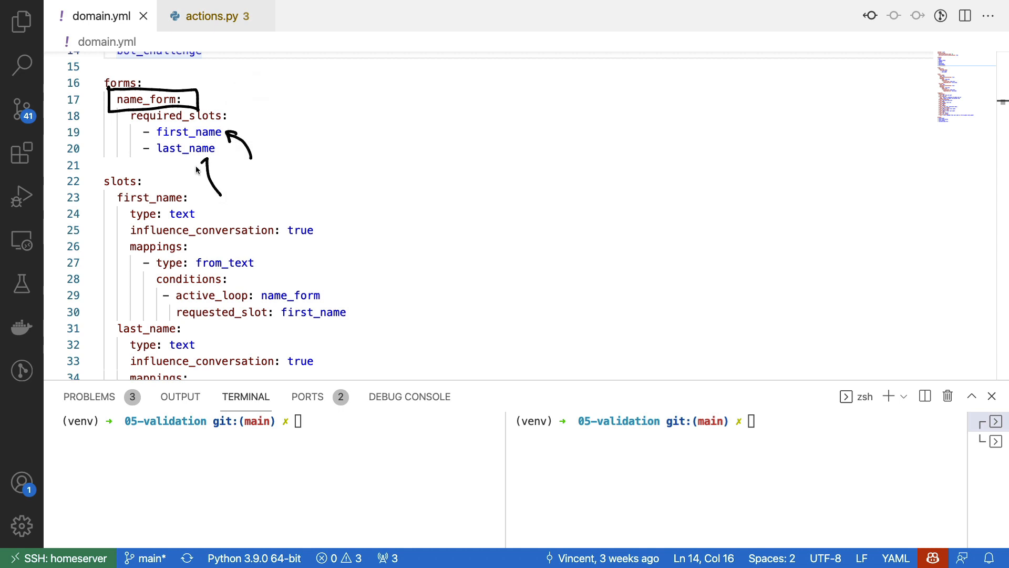
mouse_move(383, 186)
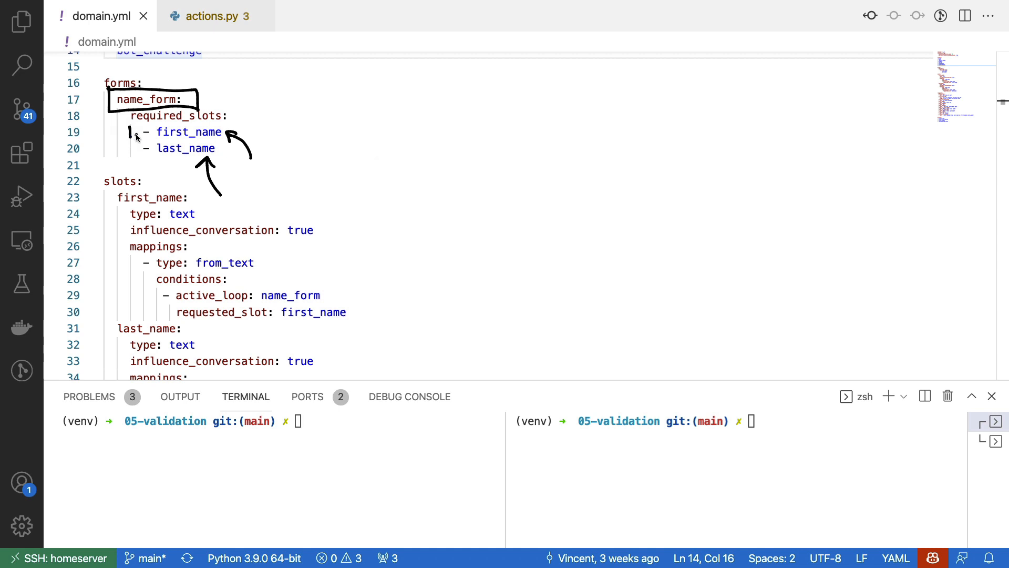
mouse_move(131, 154)
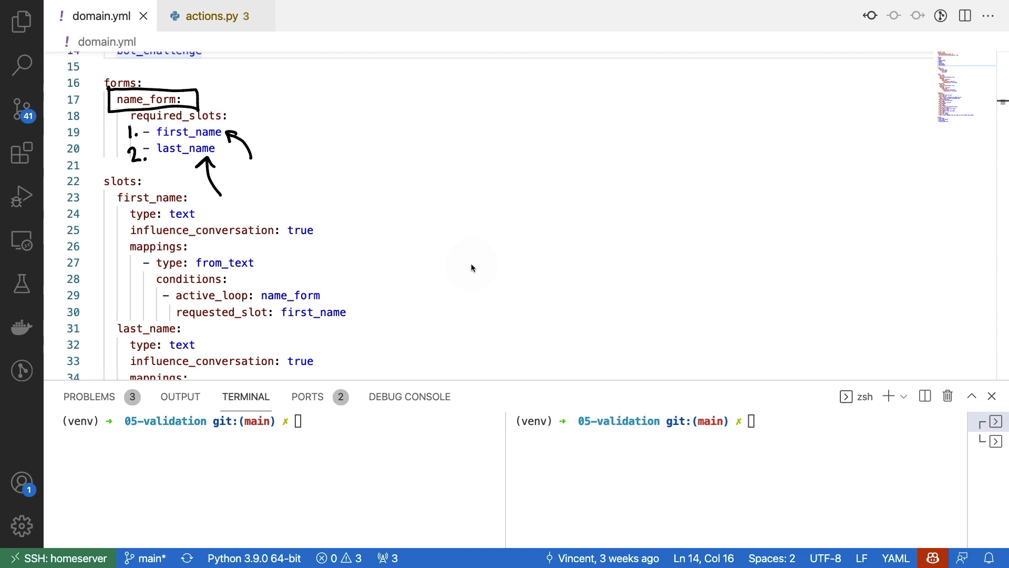
mouse_move(335, 137)
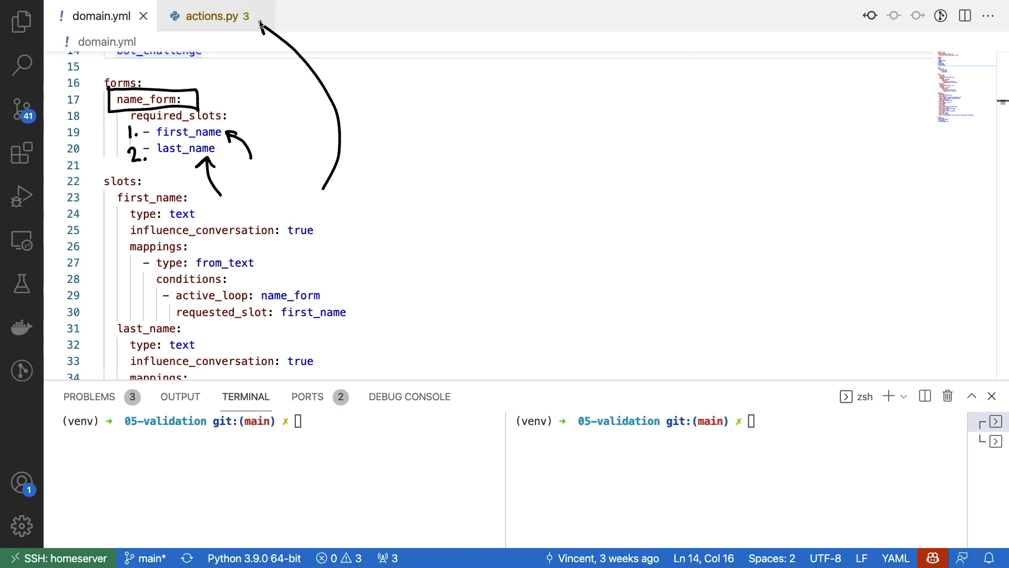
mouse_move(521, 225)
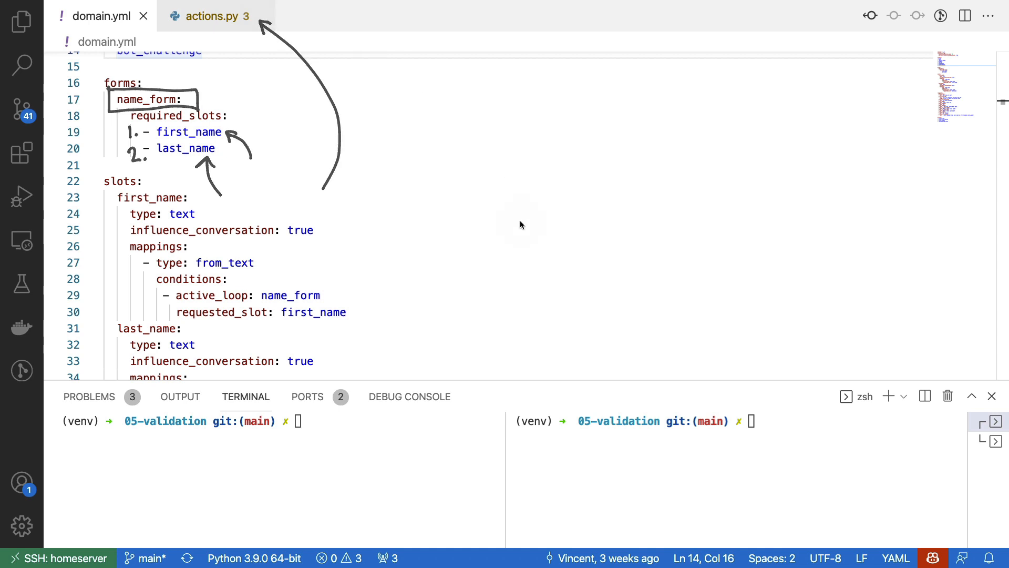
left_click(212, 16)
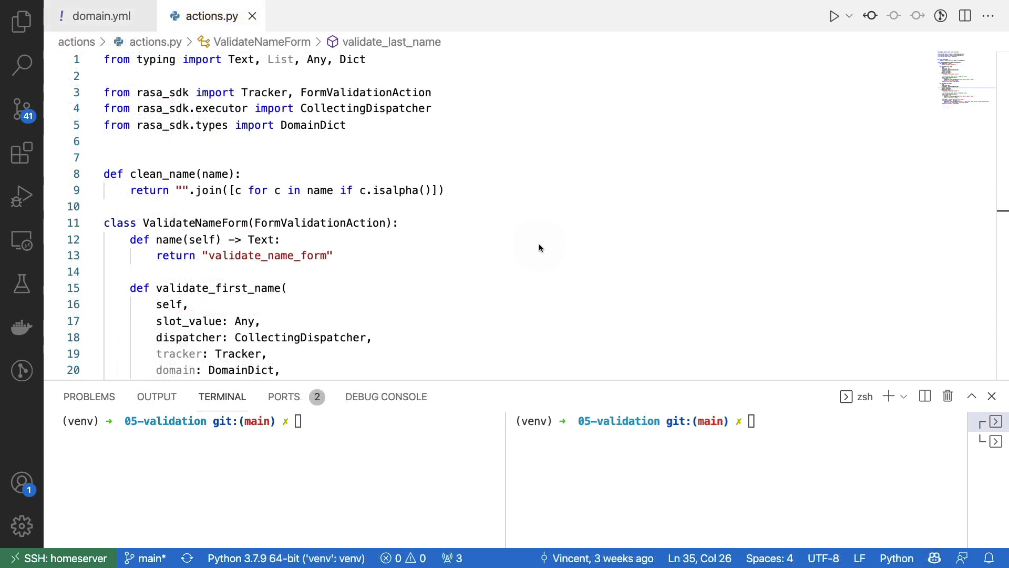
mouse_move(383, 108)
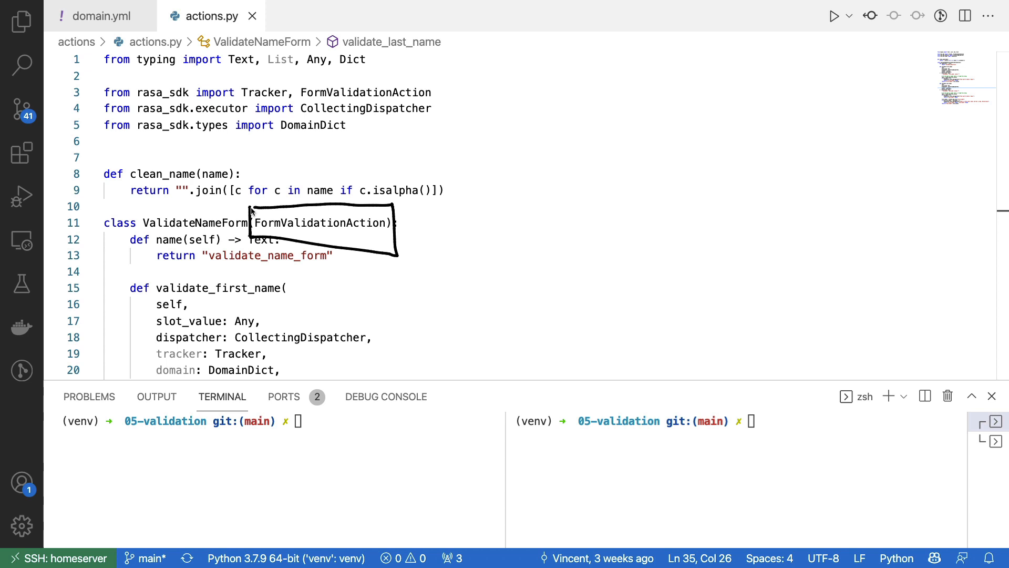
mouse_move(241, 209)
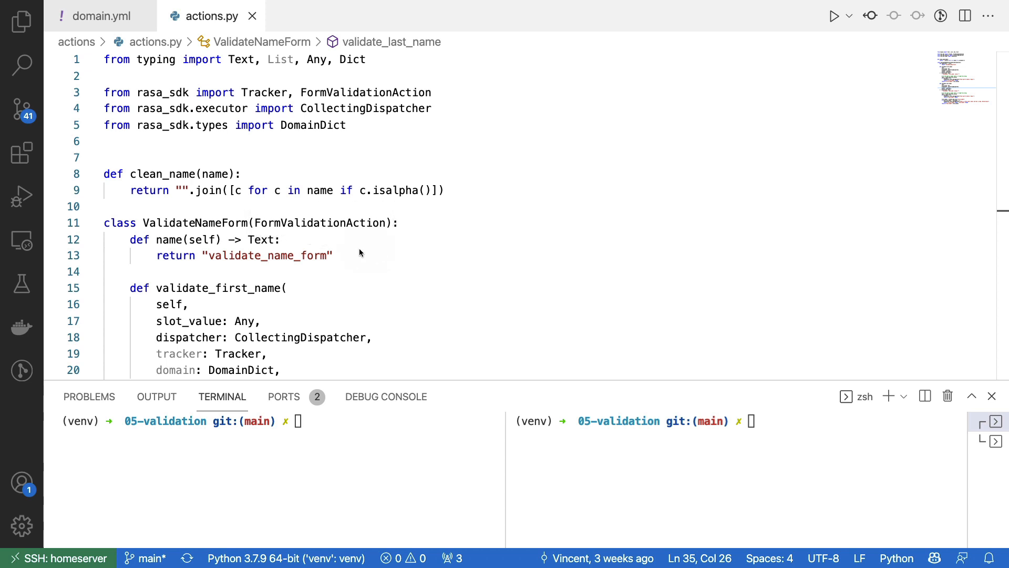
mouse_move(406, 306)
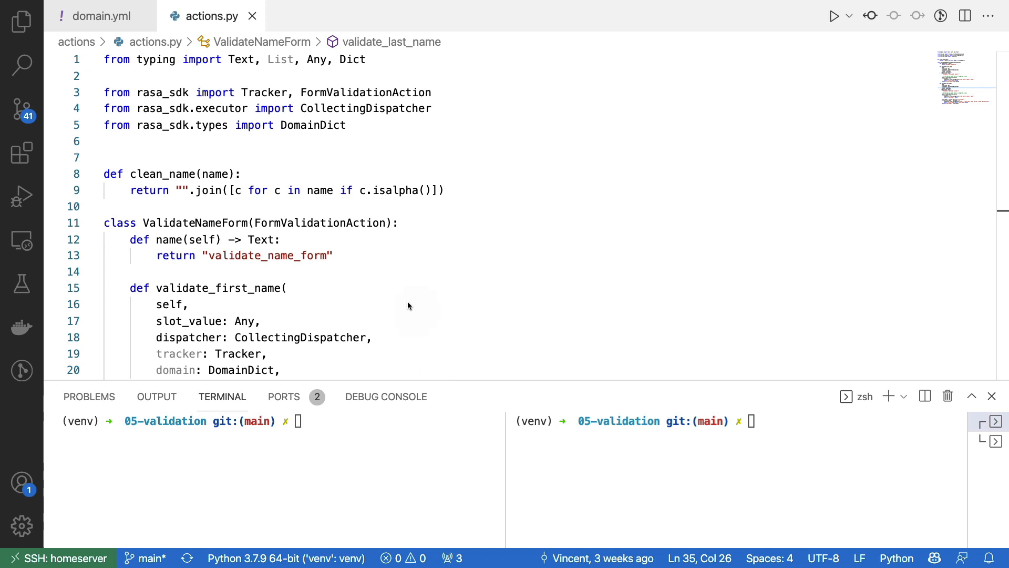
mouse_move(314, 295)
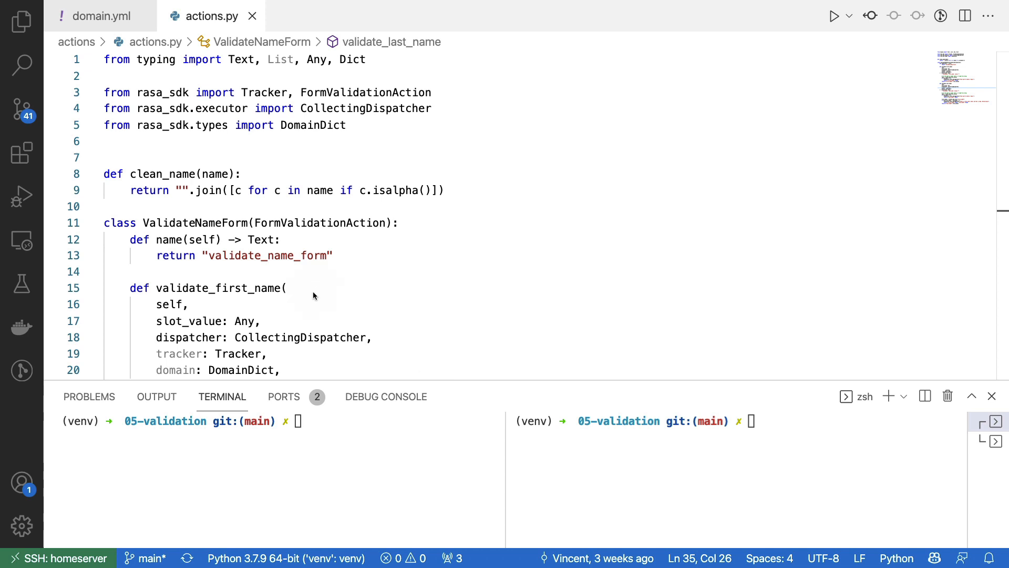
mouse_move(469, 240)
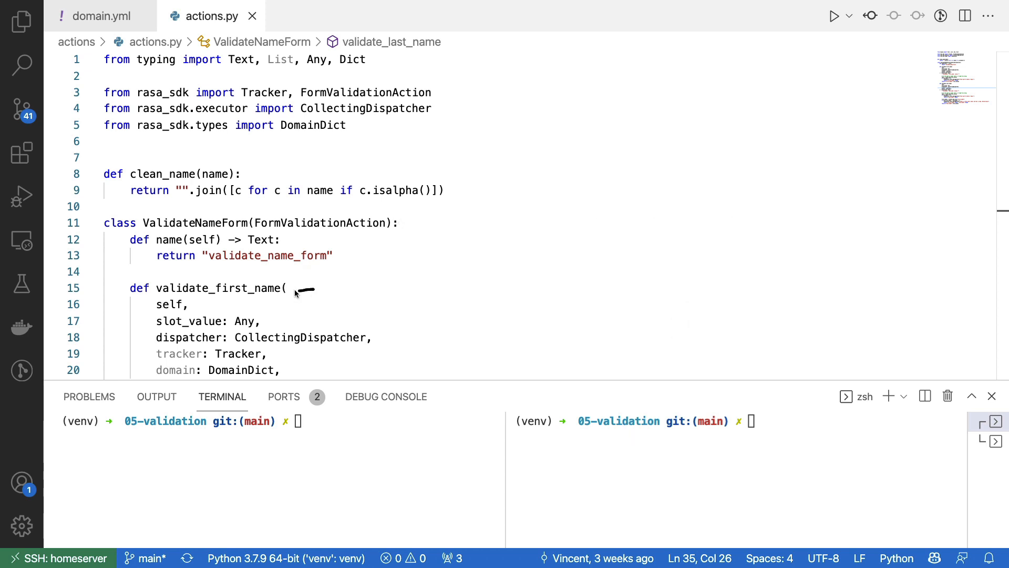
mouse_move(700, 283)
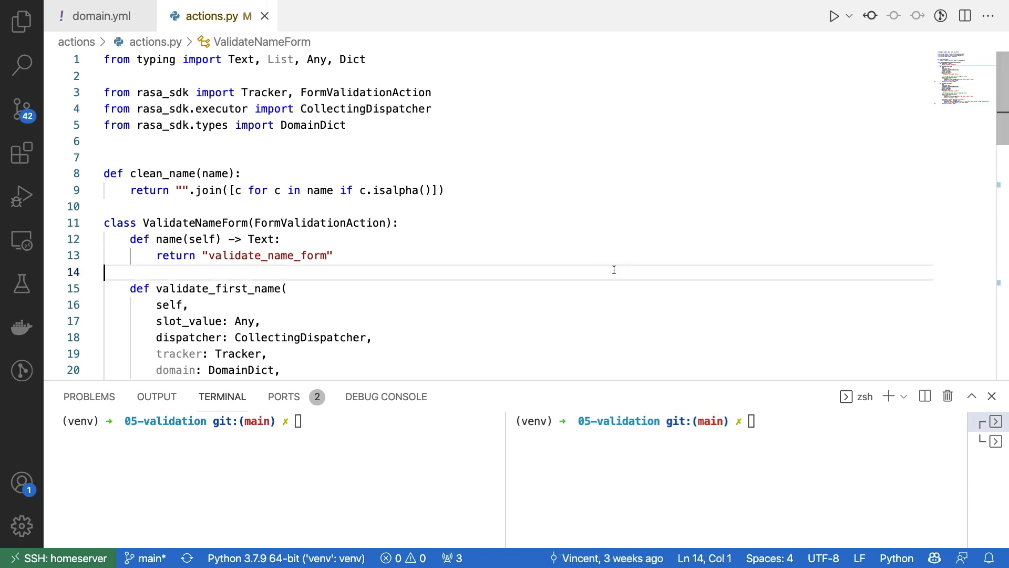
scroll("down", 3)
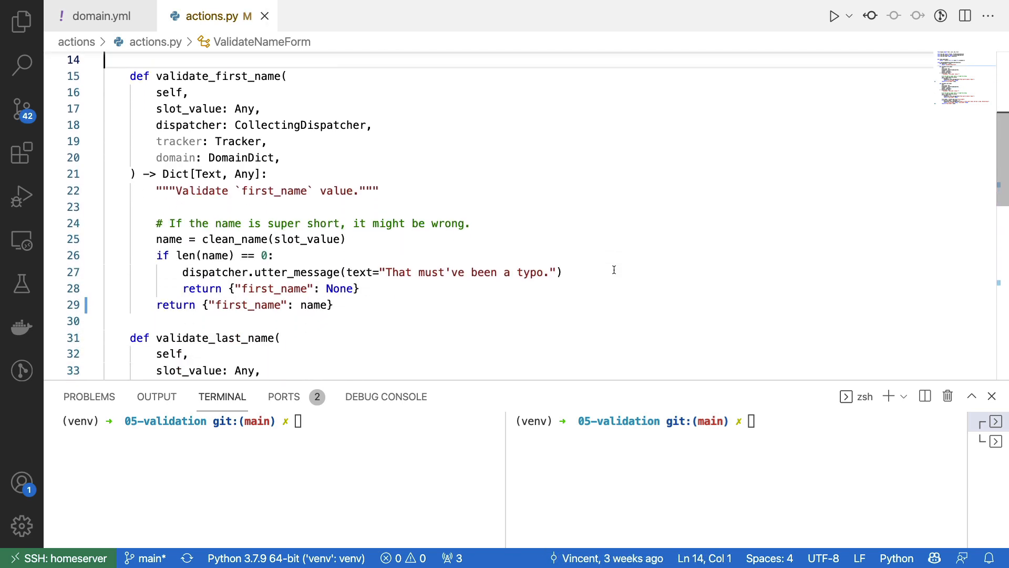
mouse_move(129, 103)
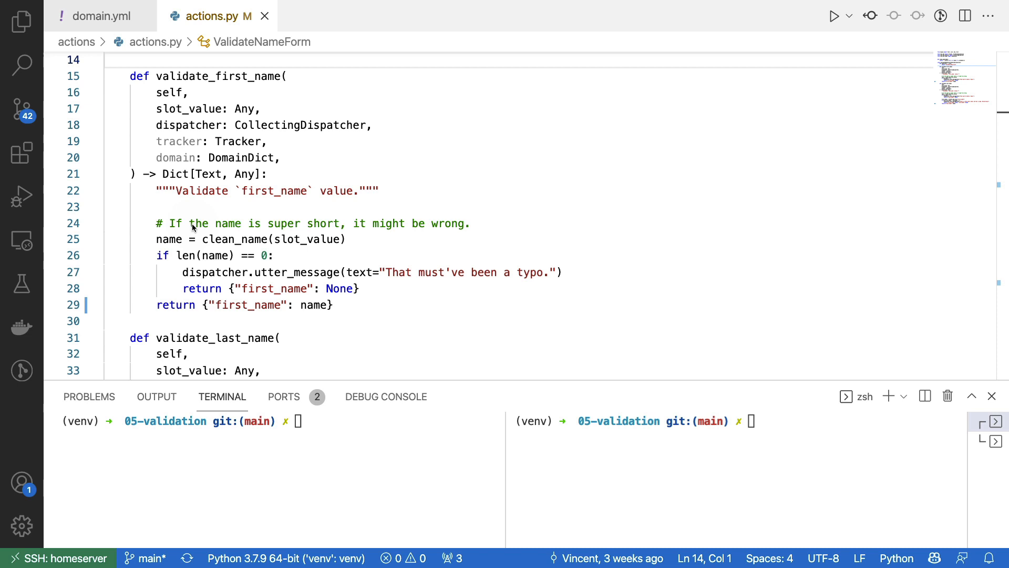
mouse_move(264, 185)
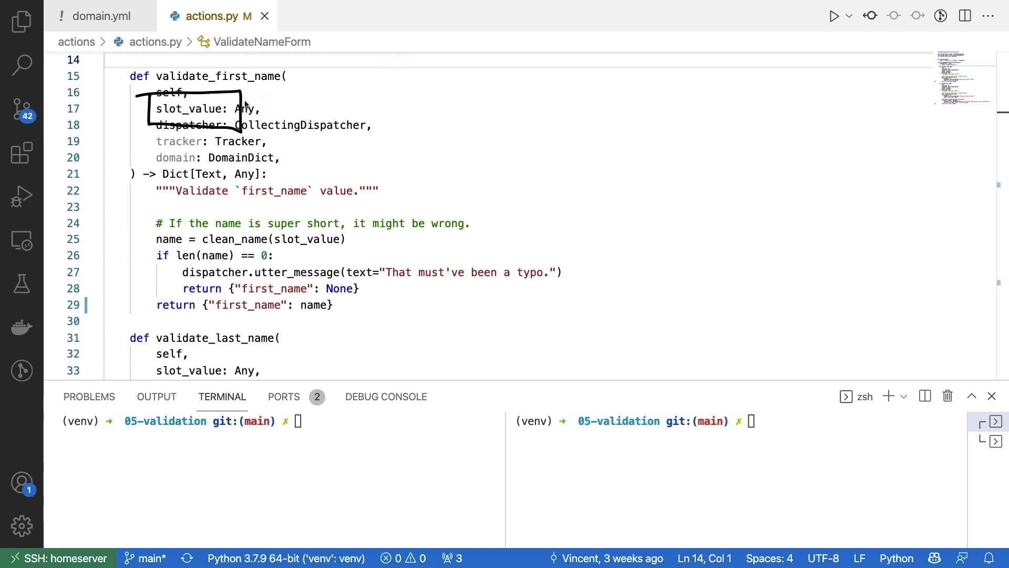
mouse_move(342, 167)
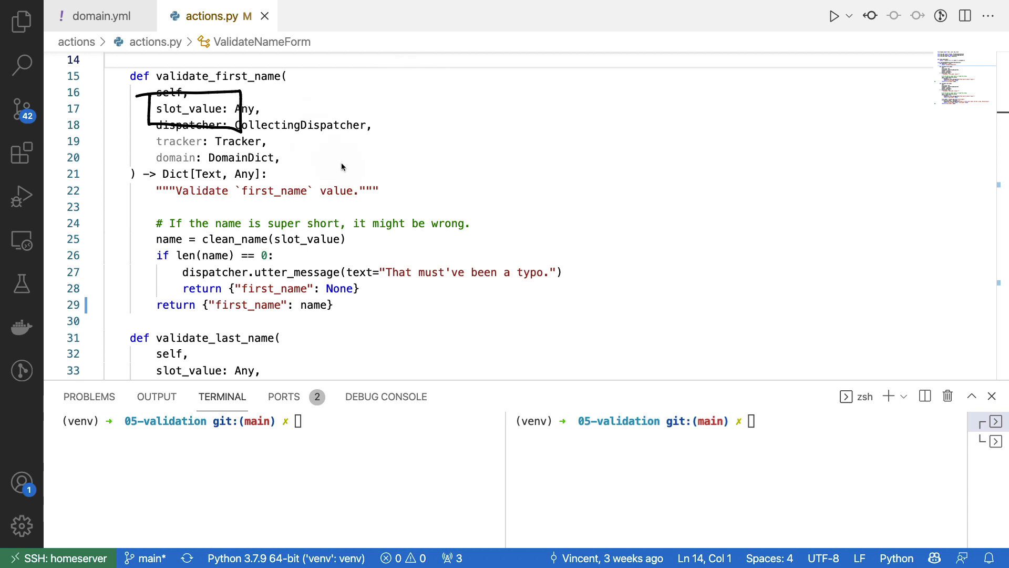
mouse_move(574, 182)
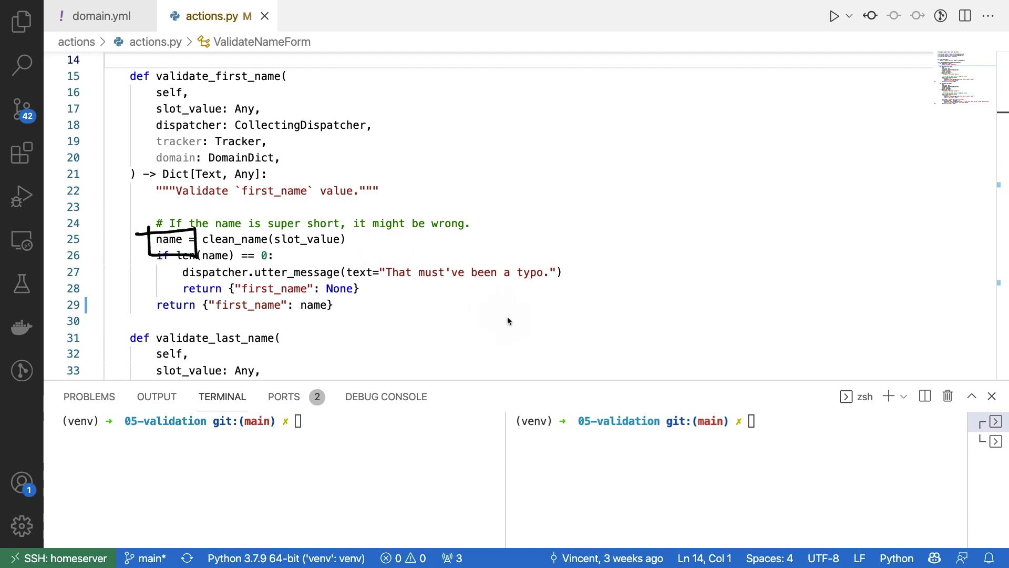
mouse_move(273, 238)
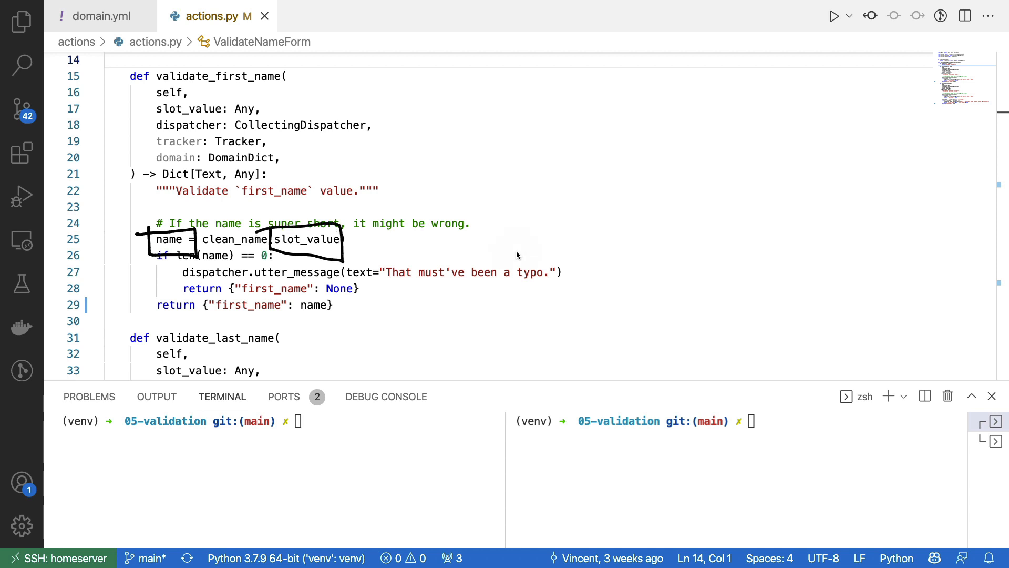
mouse_move(515, 233)
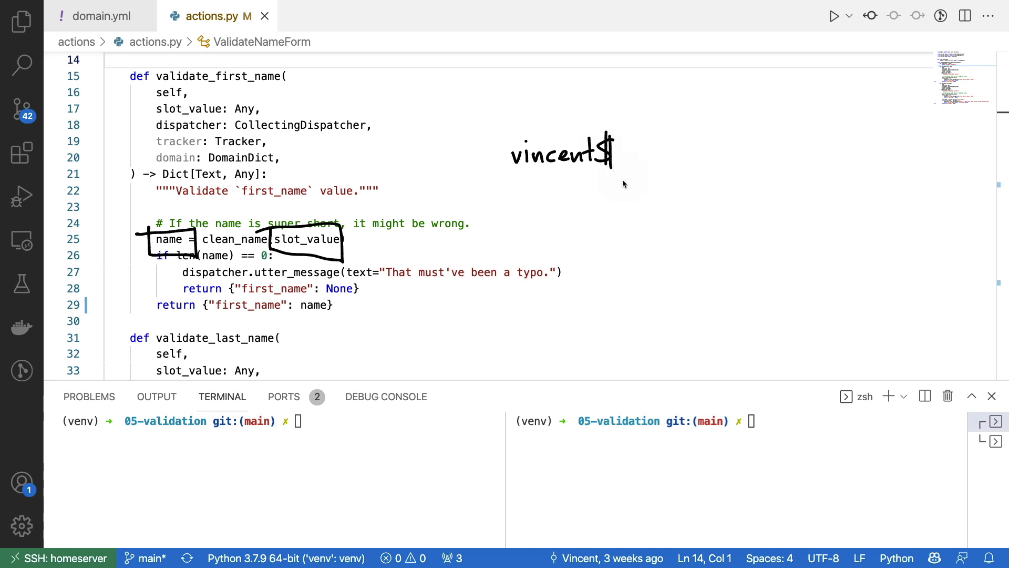
mouse_move(630, 185)
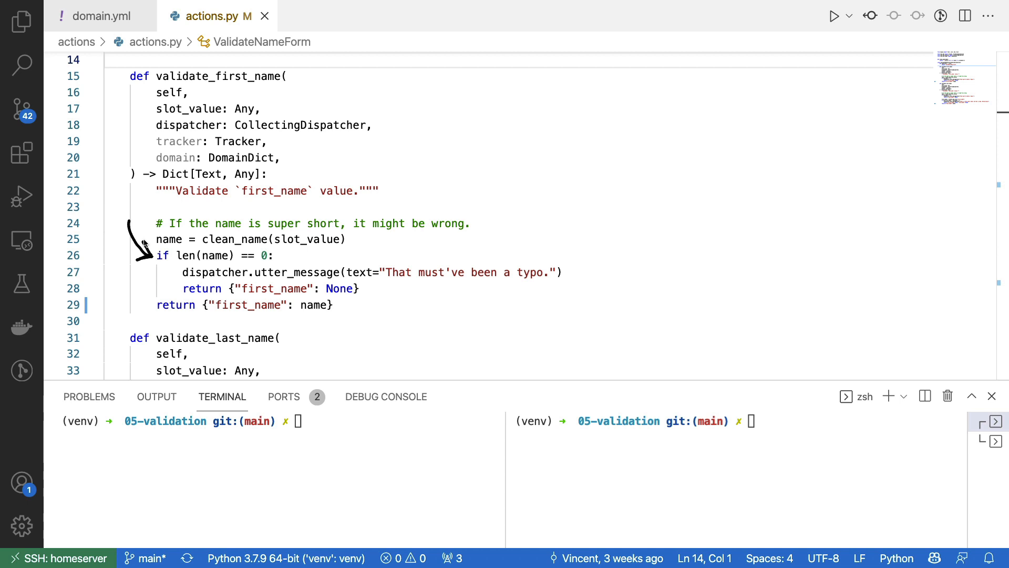
mouse_move(450, 287)
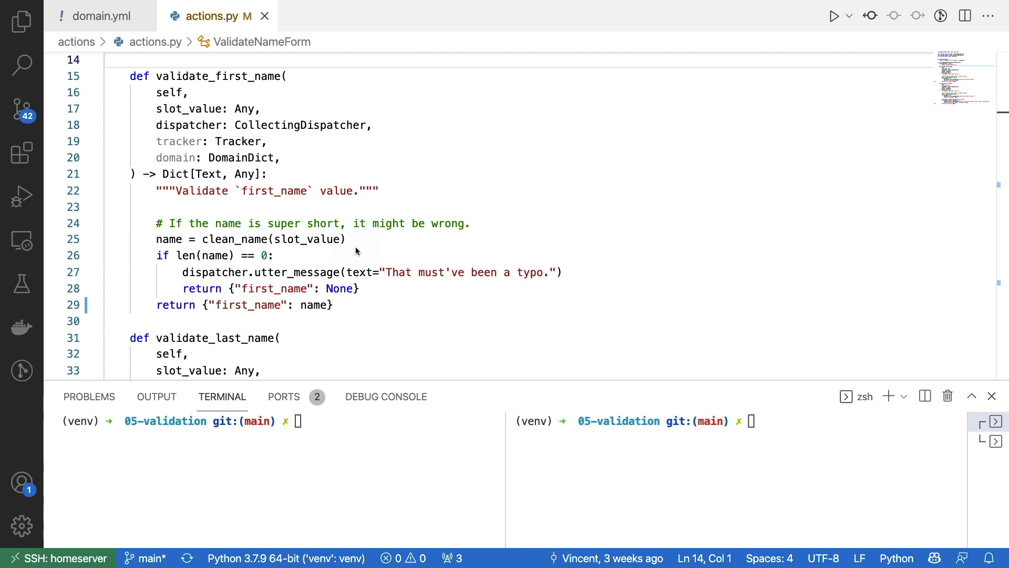
mouse_move(387, 251)
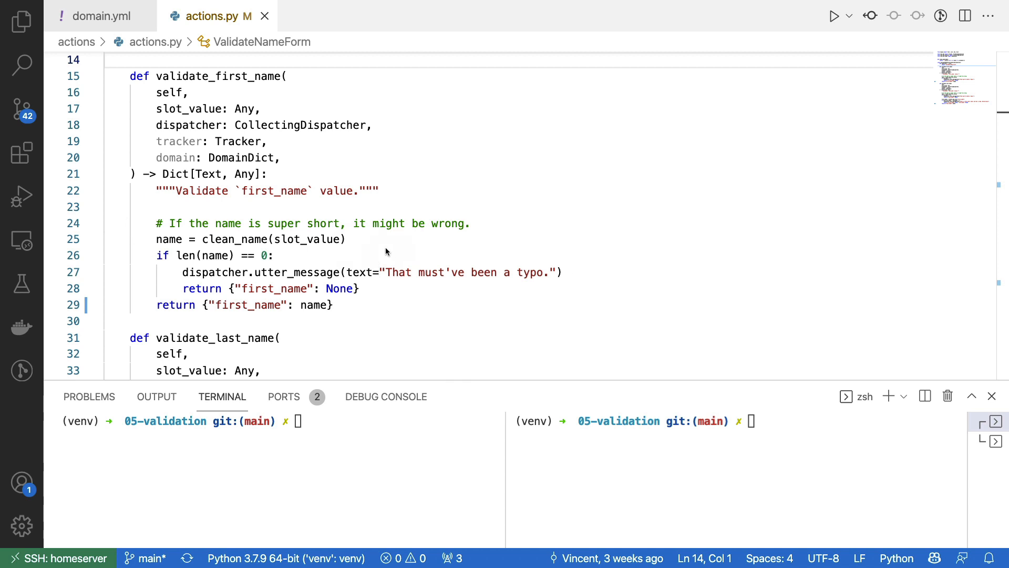
mouse_move(354, 330)
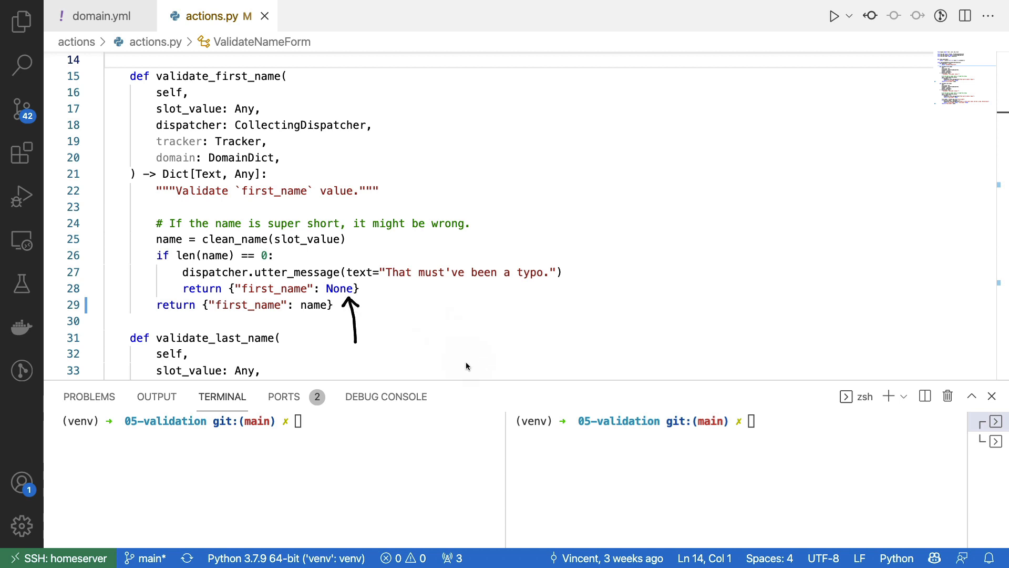
mouse_move(443, 347)
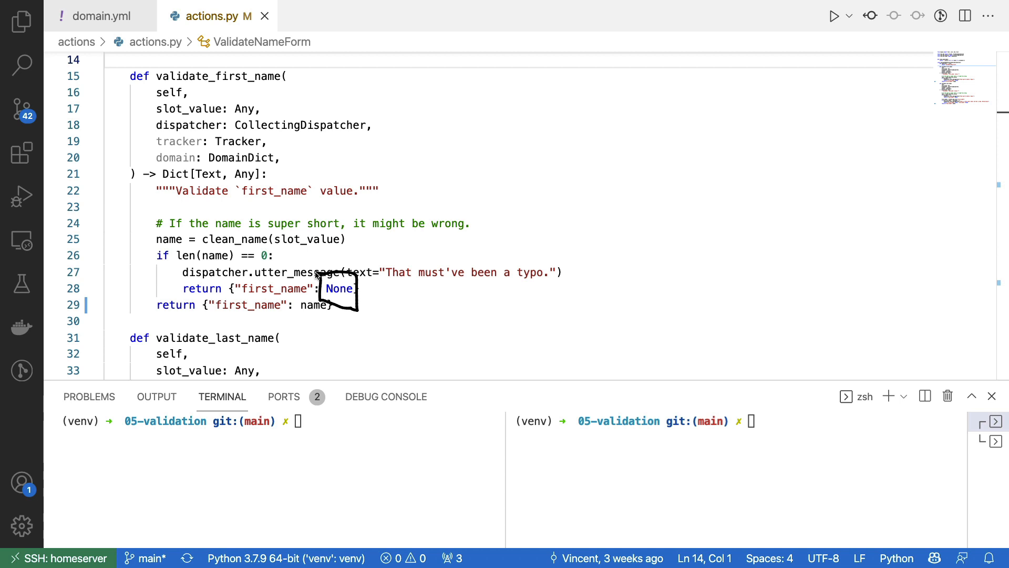
mouse_move(315, 270)
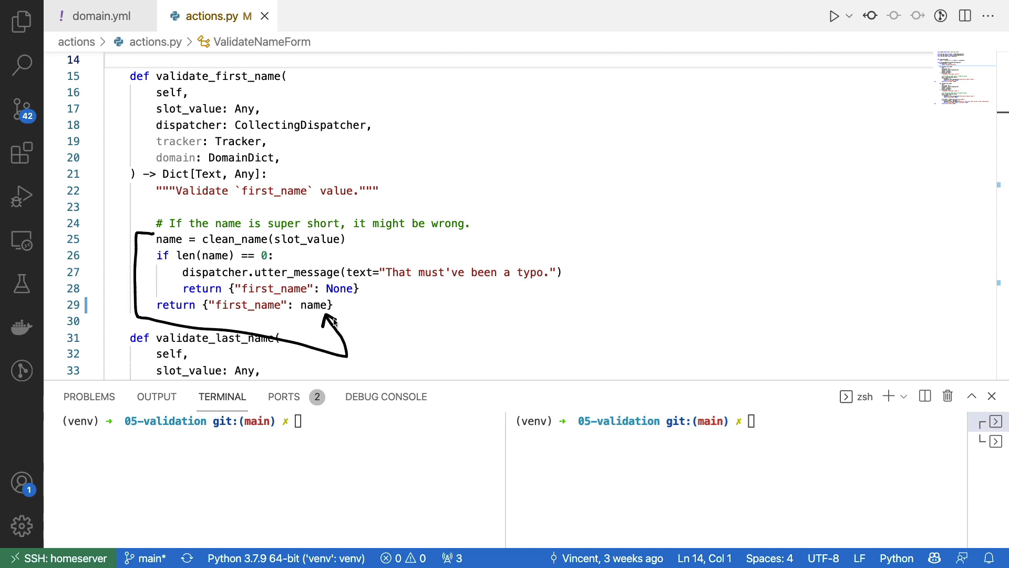
mouse_move(327, 318)
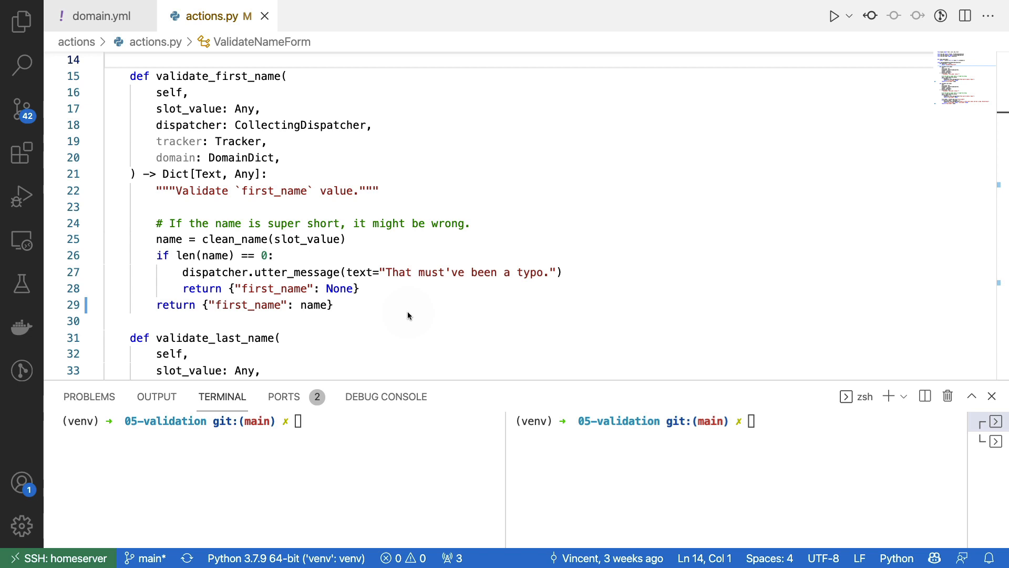
scroll("down", 3)
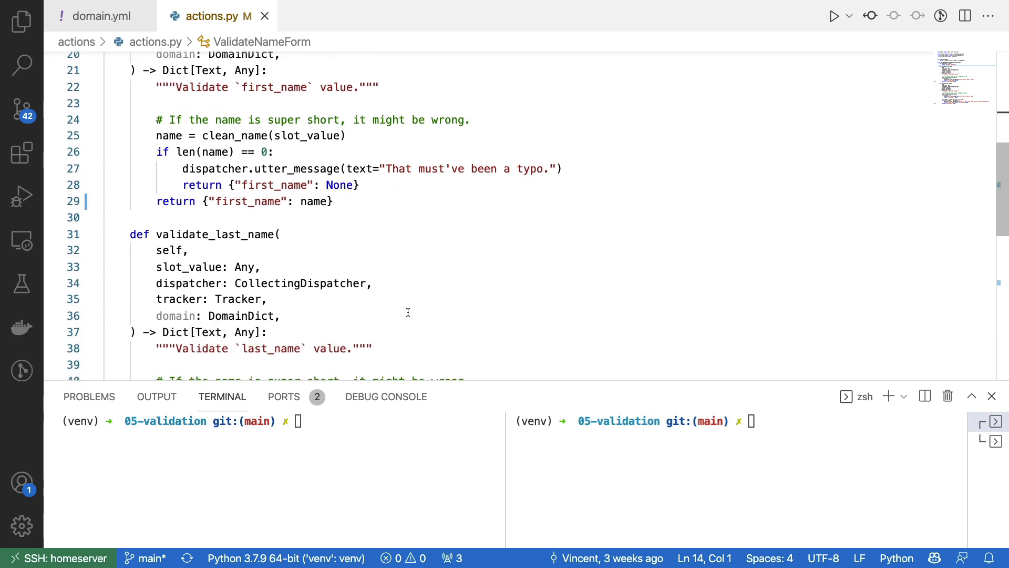
scroll("down", 3)
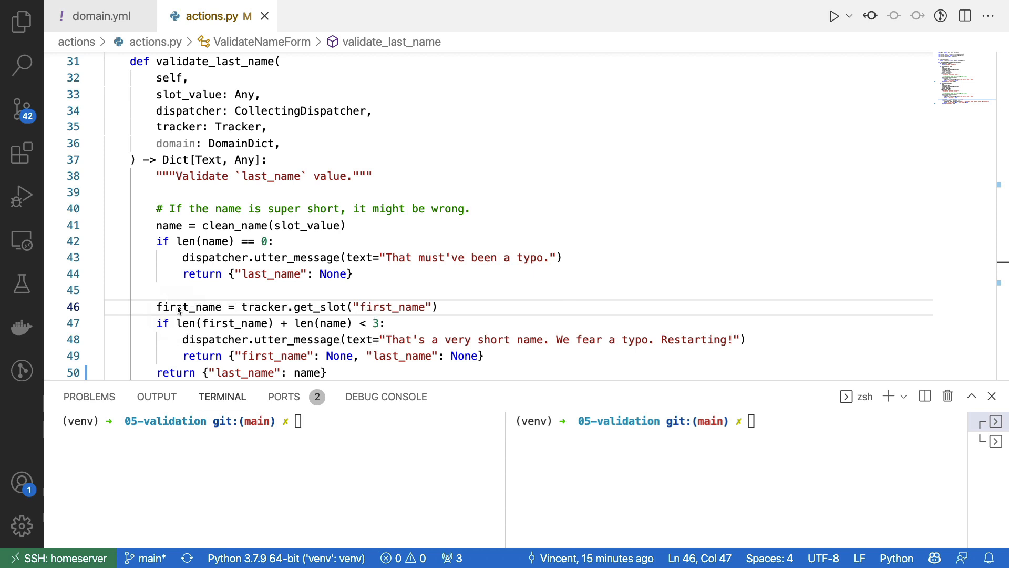
mouse_move(487, 358)
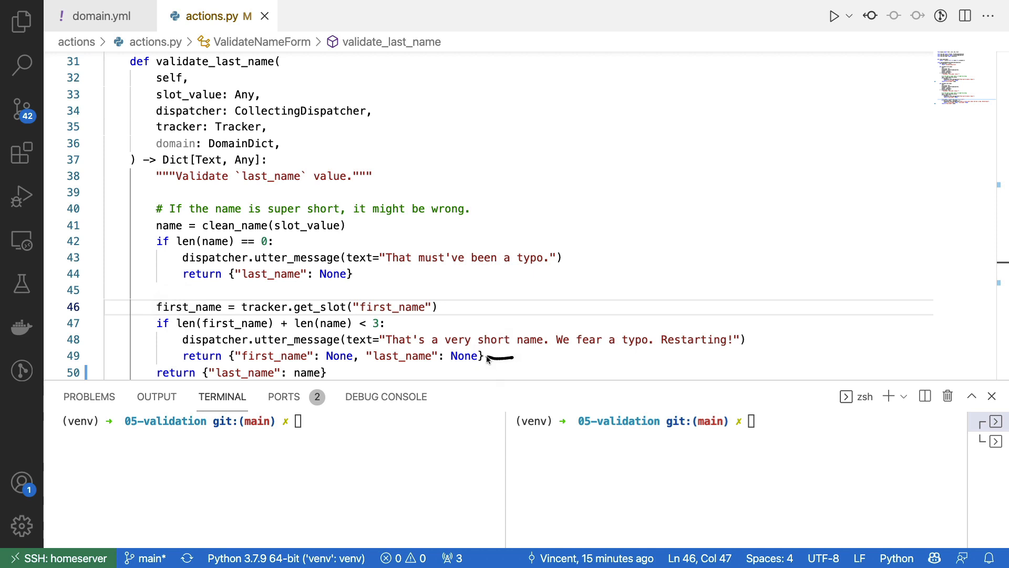
mouse_move(497, 353)
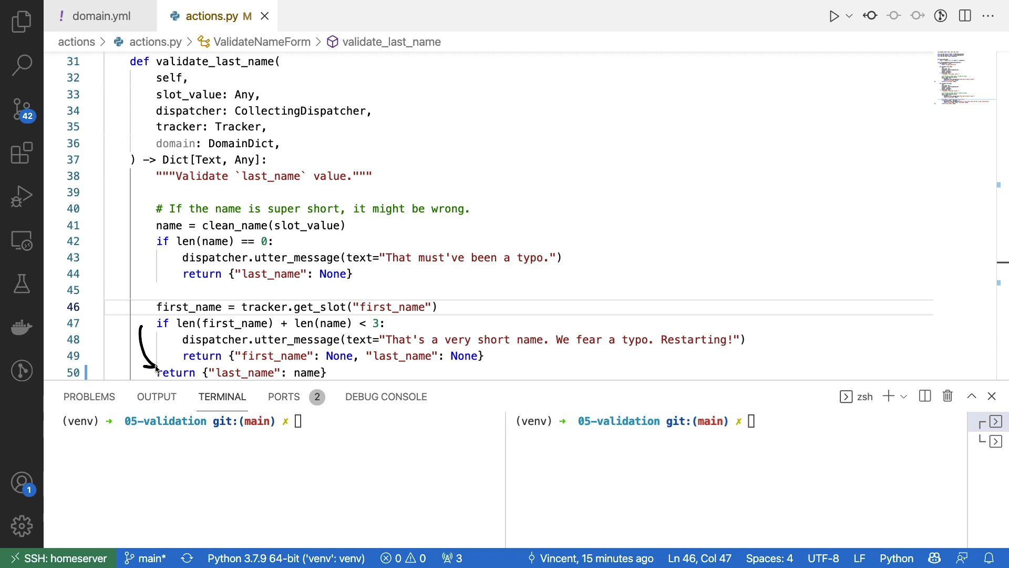
mouse_move(157, 355)
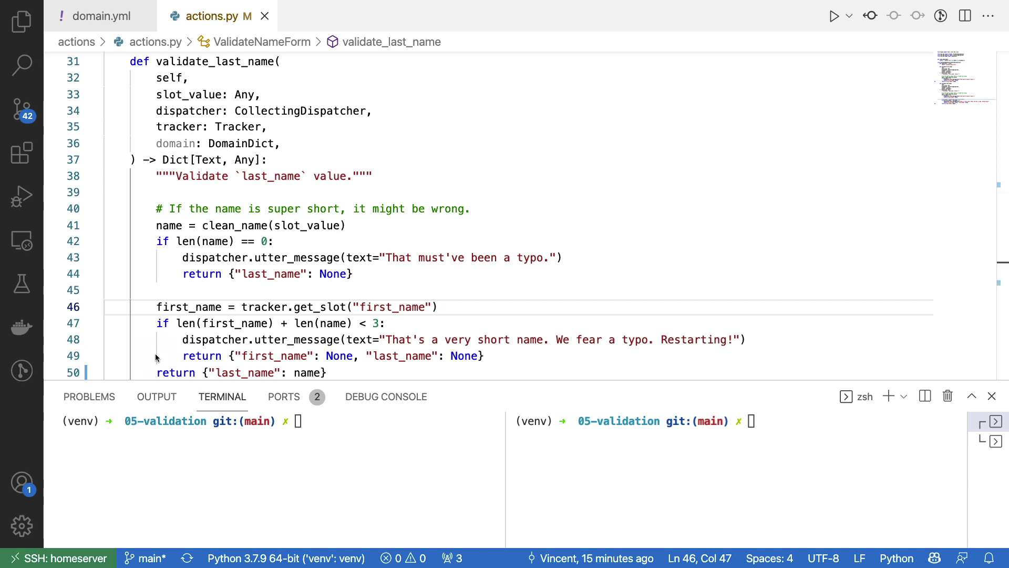
mouse_move(796, 395)
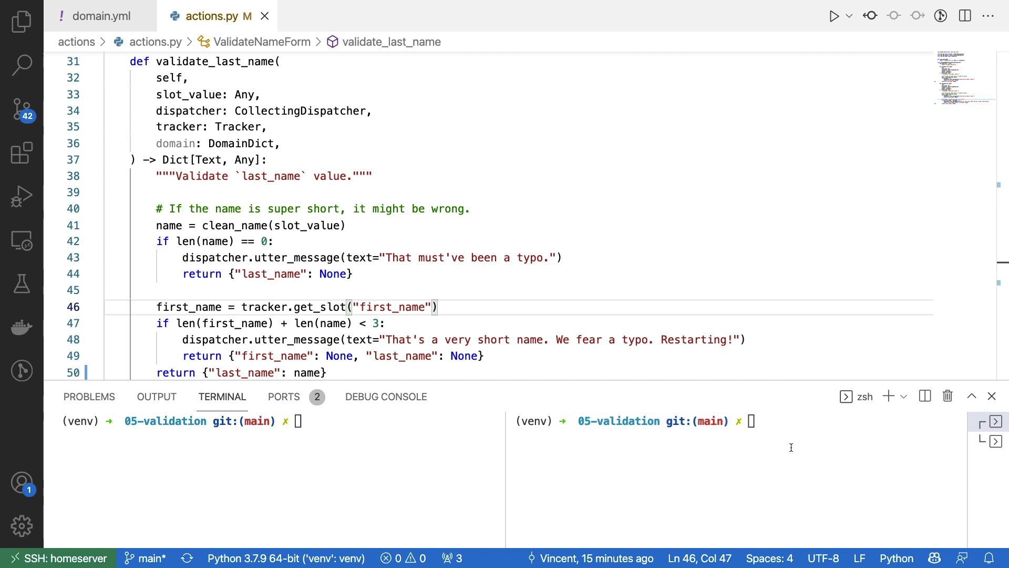
Step: Enter 'python -m rasa' in the maximized terminal to start an interactive Rasa session
type("python -m rasa run actions")
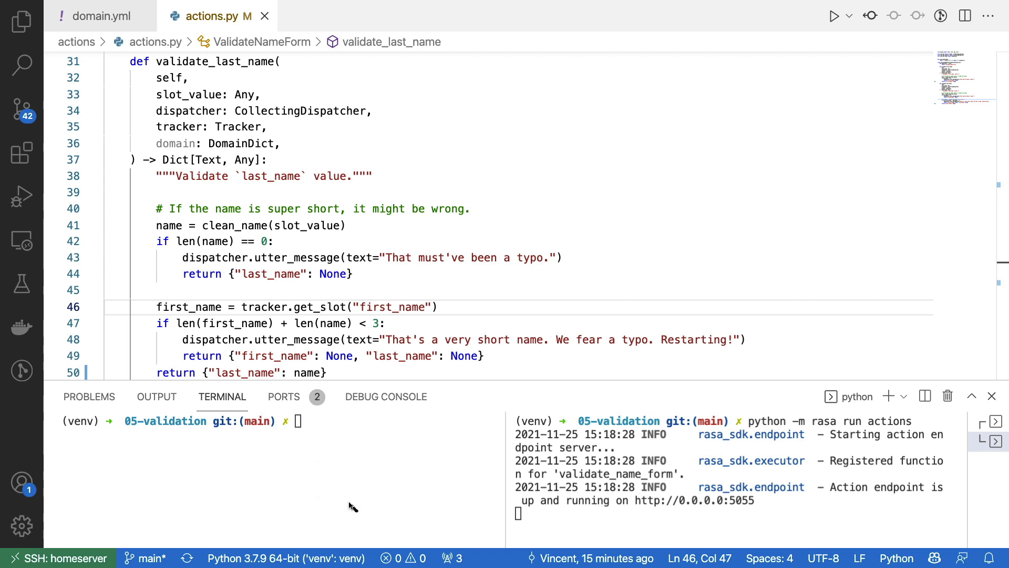
mouse_move(346, 447)
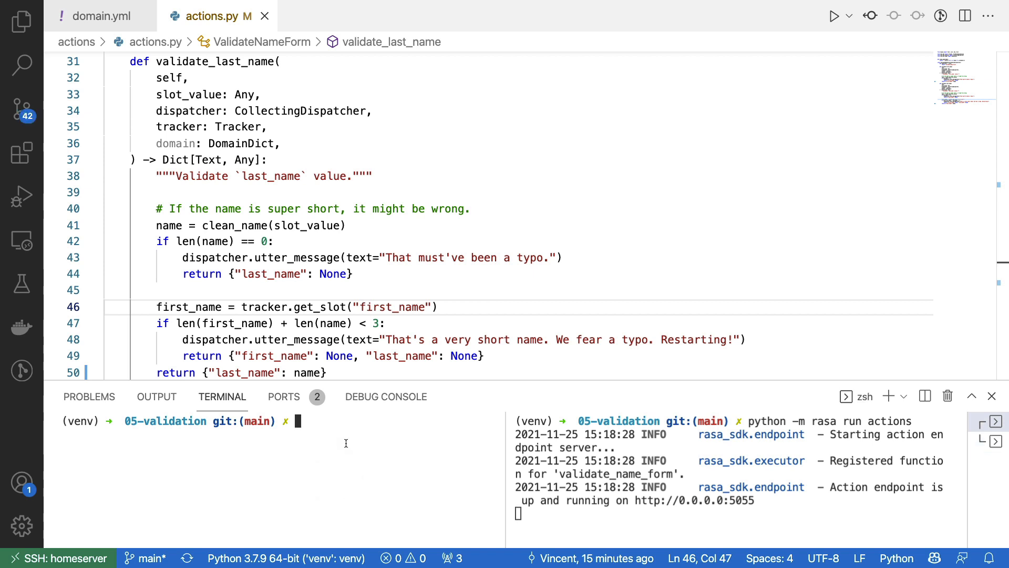
type("python -m rasa interactive")
type("give name")
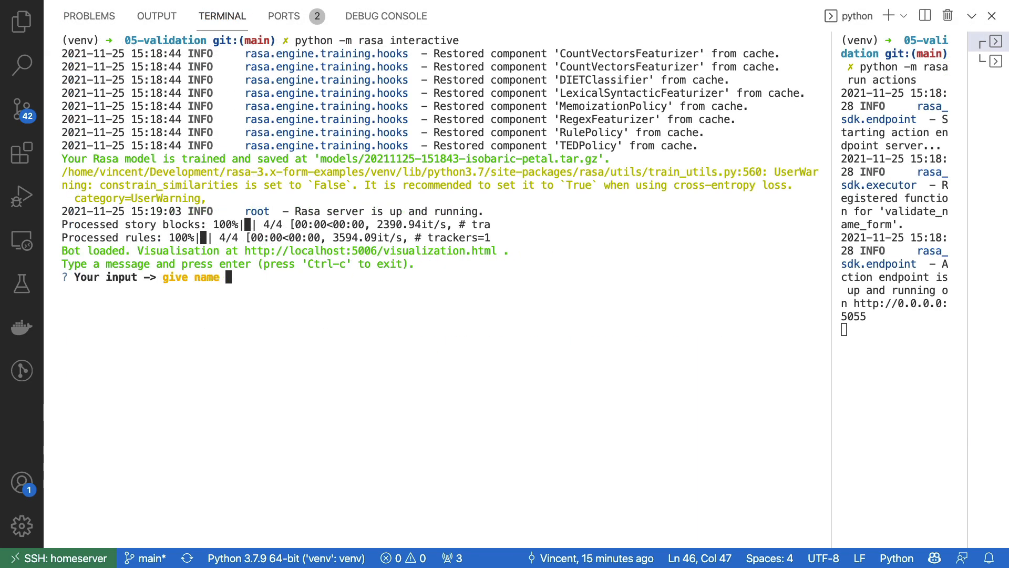
Step: Send 'give name' to the bot and answer the first-name prompt with '$$$$'
key("Return")
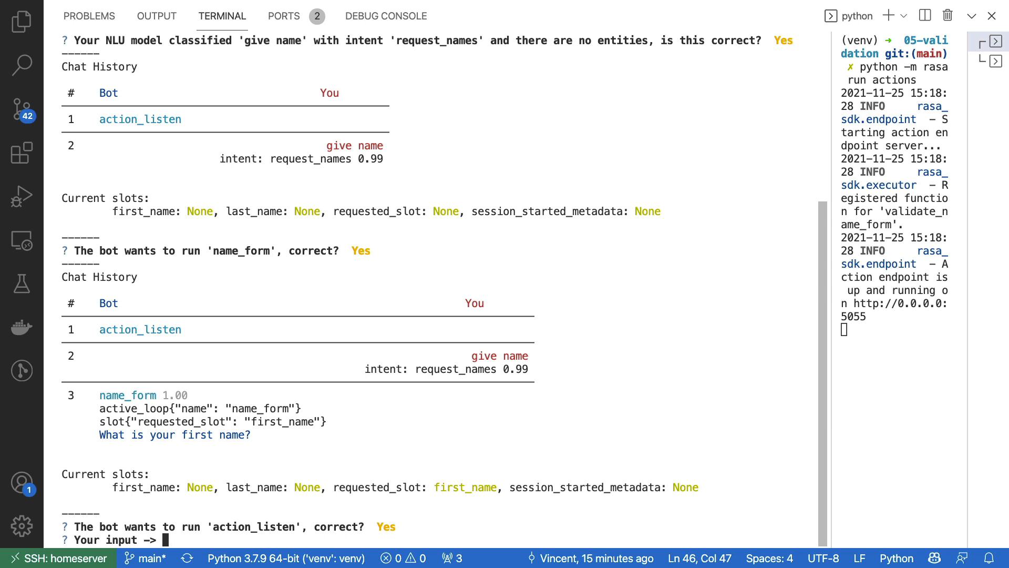
type("$$$$")
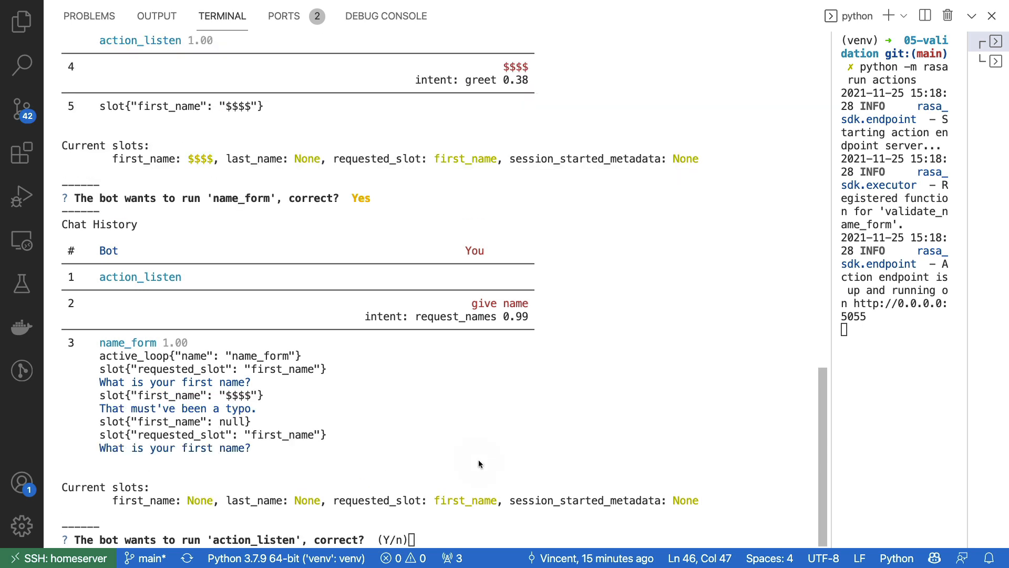
mouse_move(200, 126)
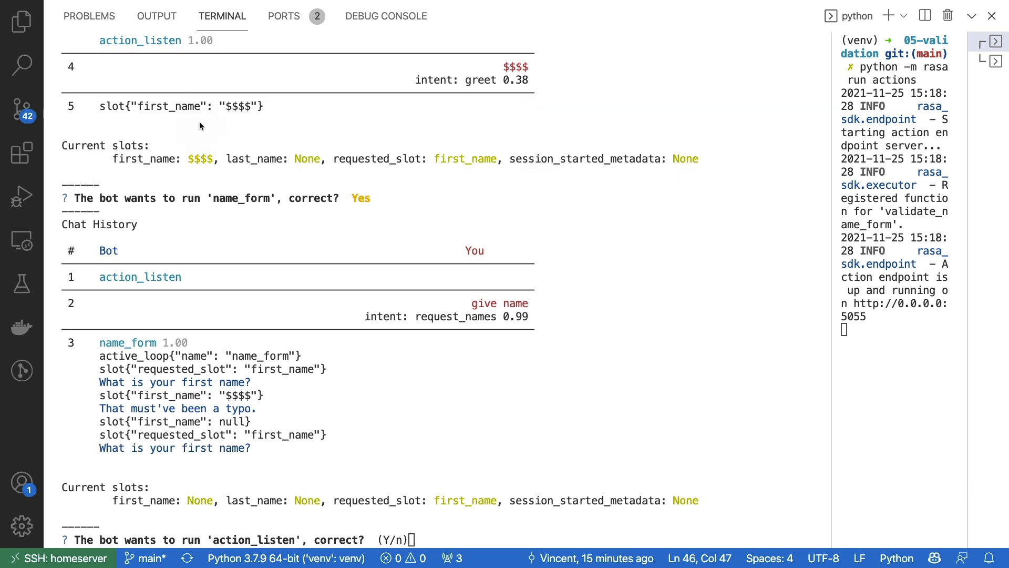
mouse_move(201, 132)
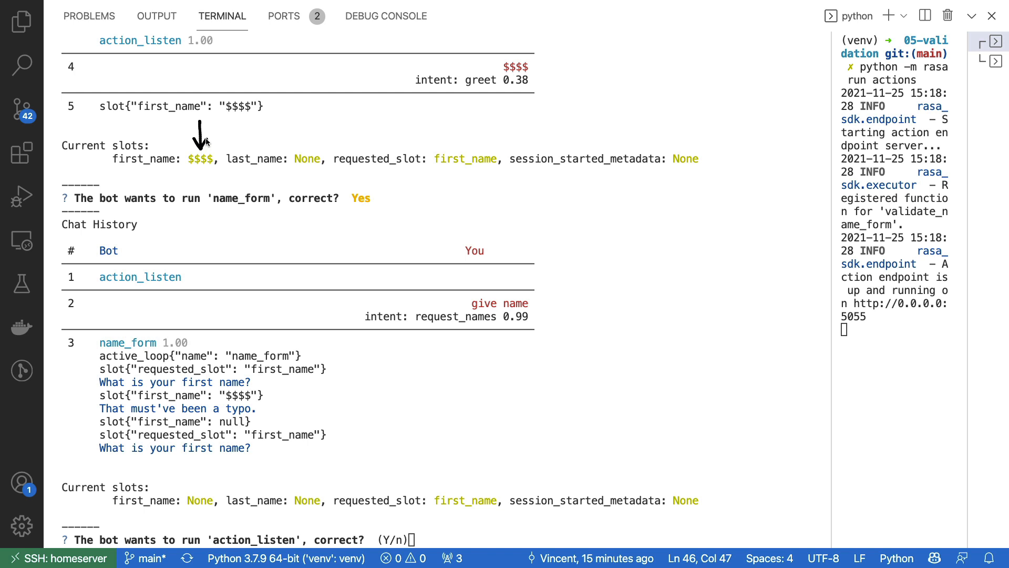
mouse_move(196, 476)
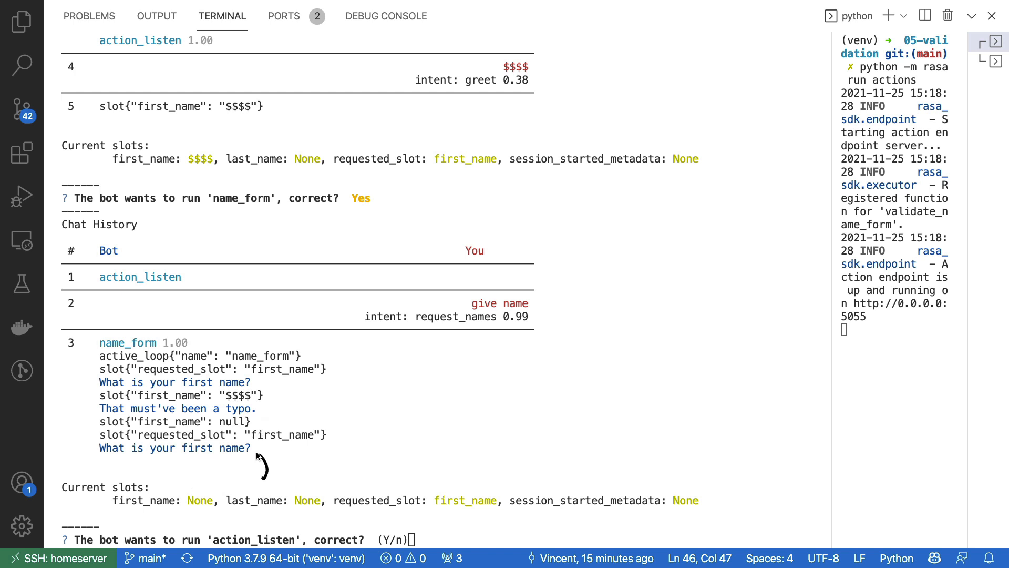
mouse_move(261, 453)
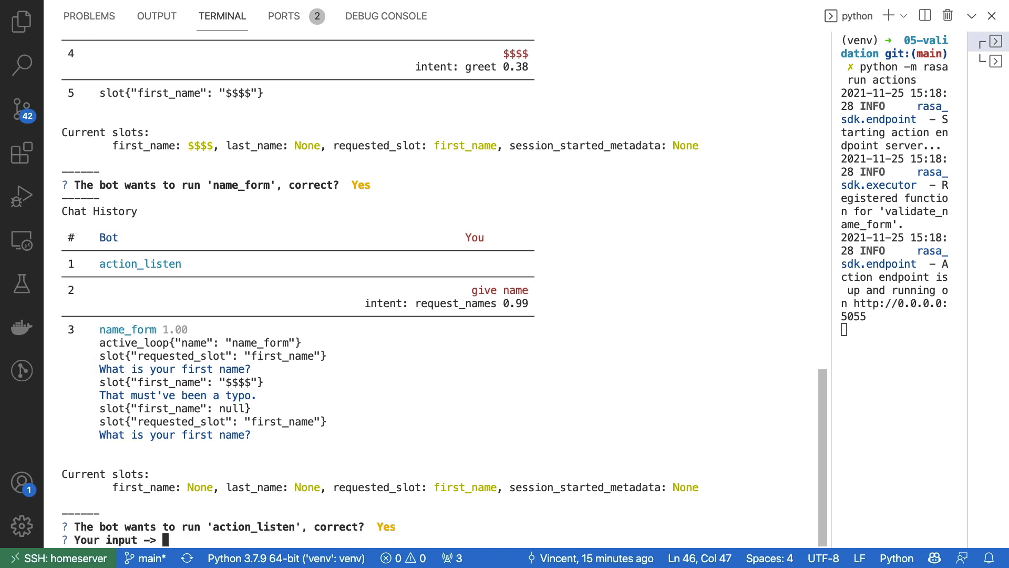
Step: Answer the first-name prompt with 'v' and the last-name prompt with 'w'
type("v")
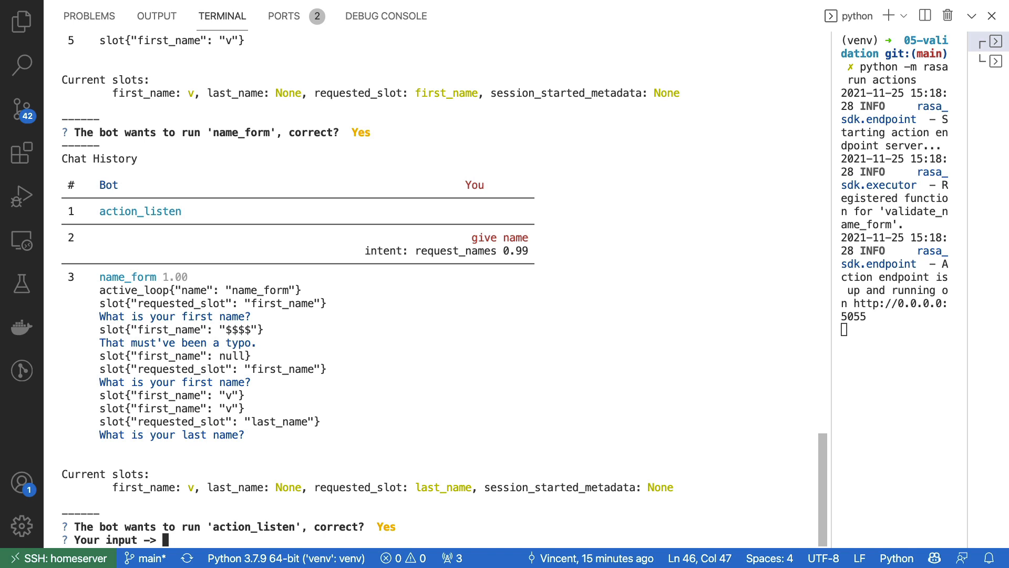
type("w")
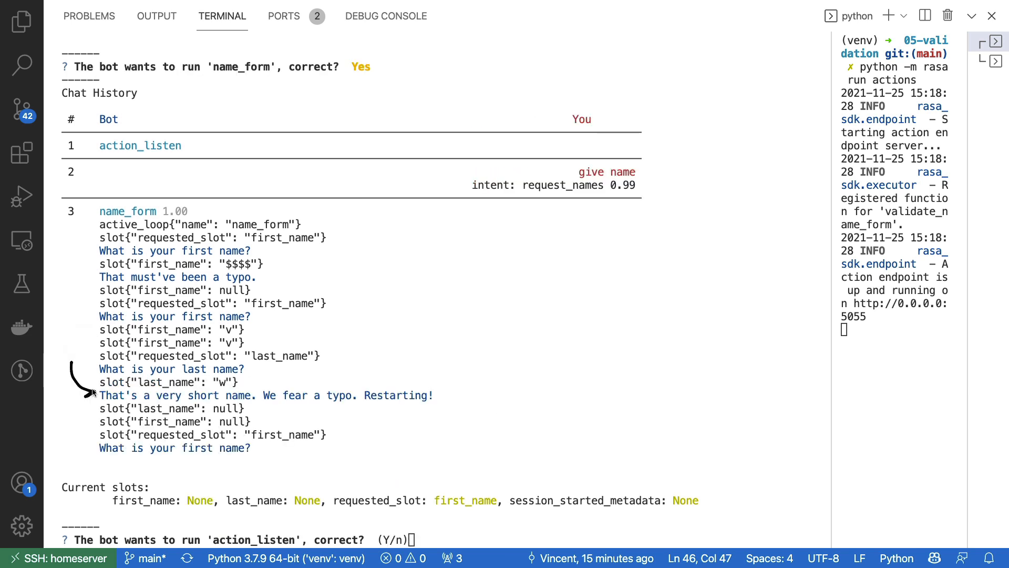
mouse_move(454, 298)
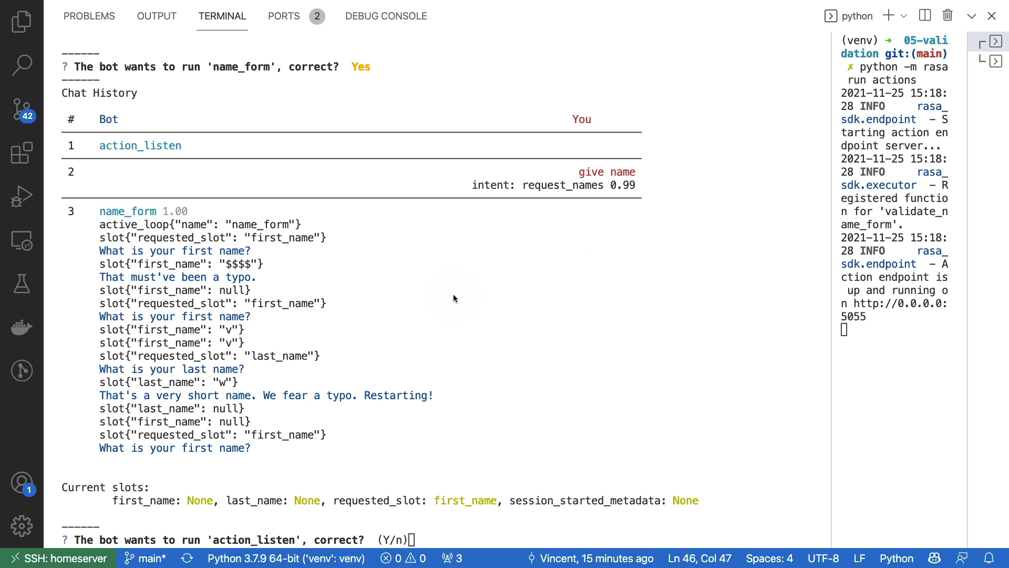
mouse_move(358, 401)
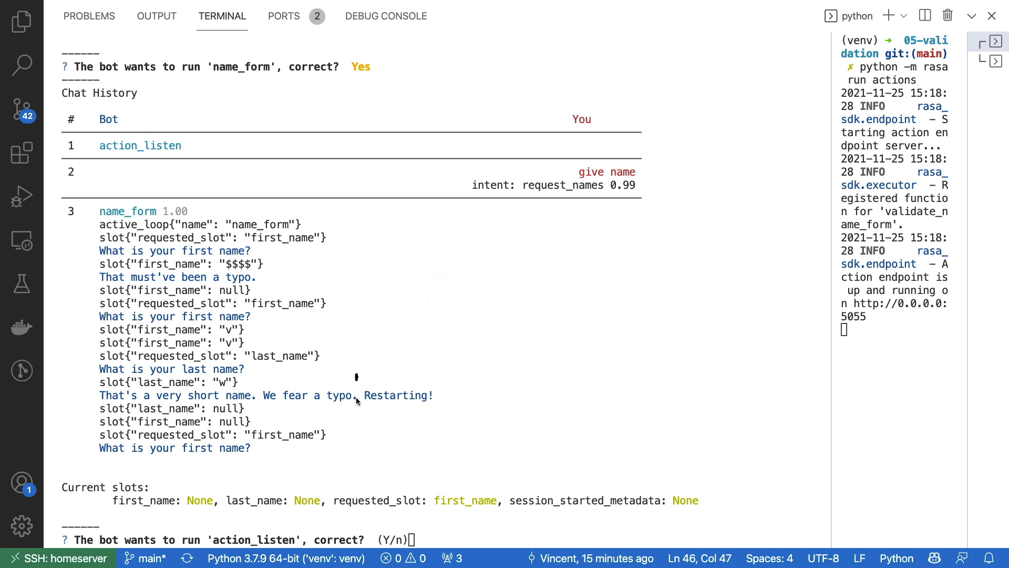
mouse_move(321, 375)
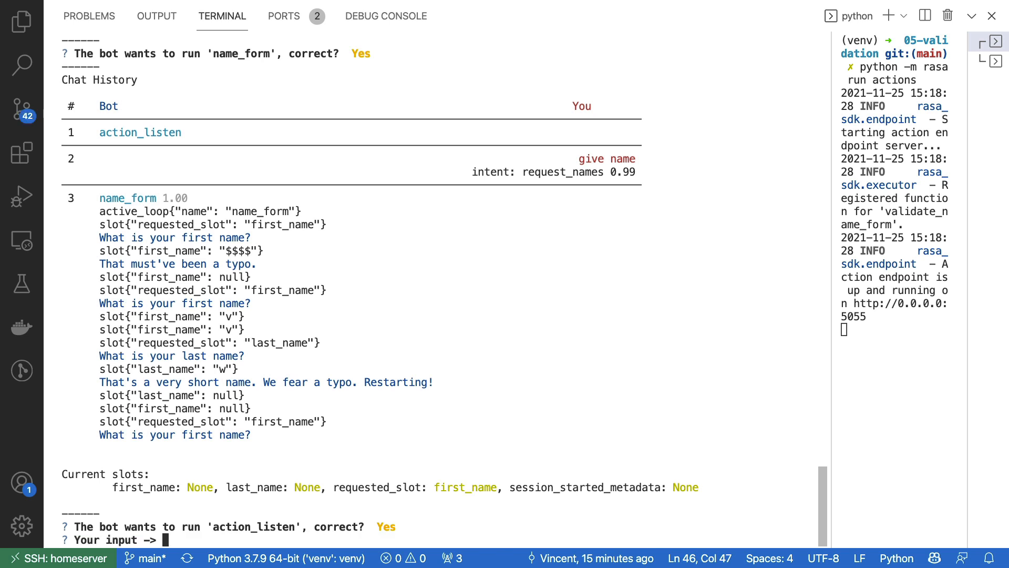
Step: Give first name 'vincen' plus 's' and last name 'warmerdam', confirming the name_form action
type("vincen")
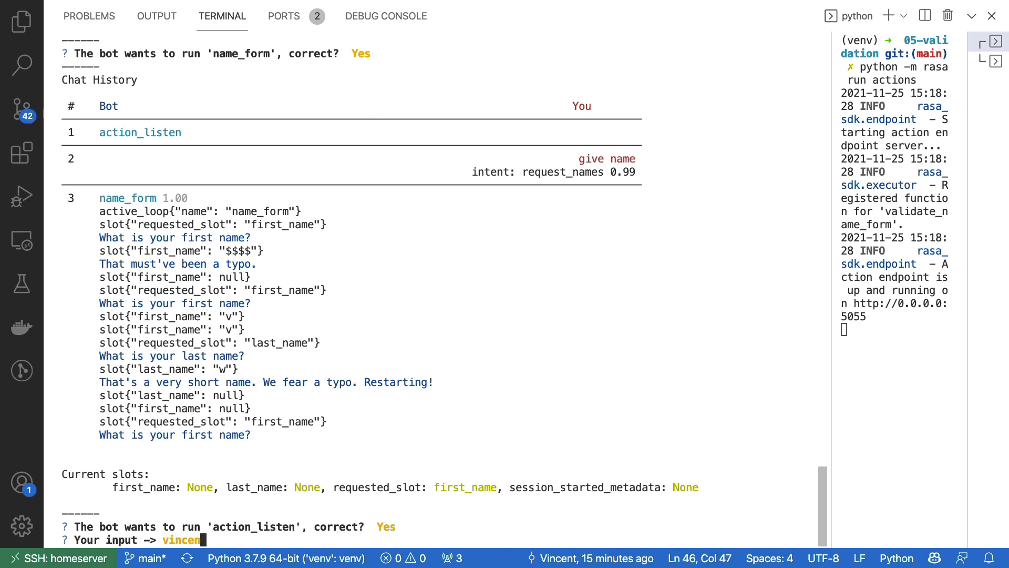
type("s")
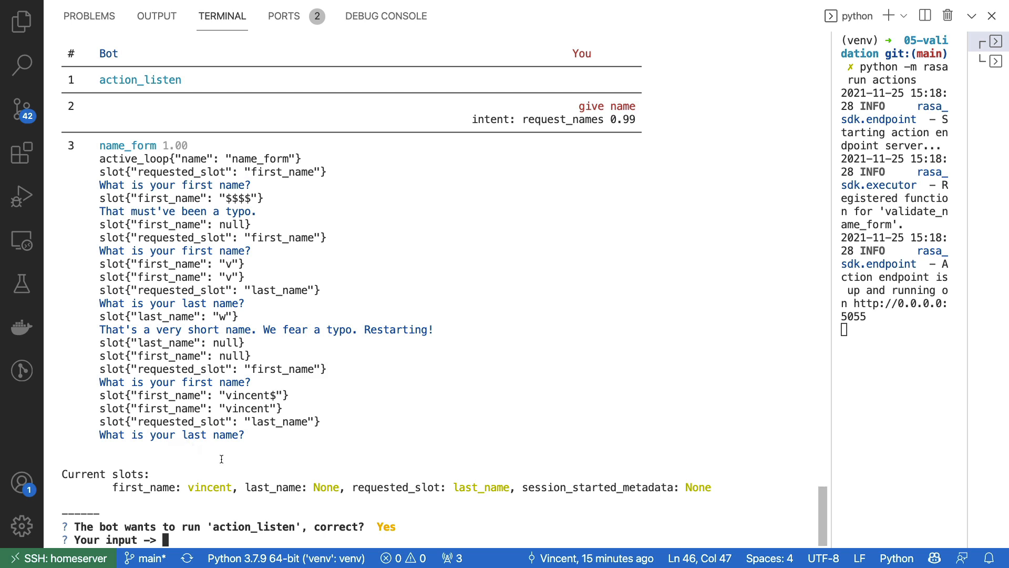
type("warmerdam")
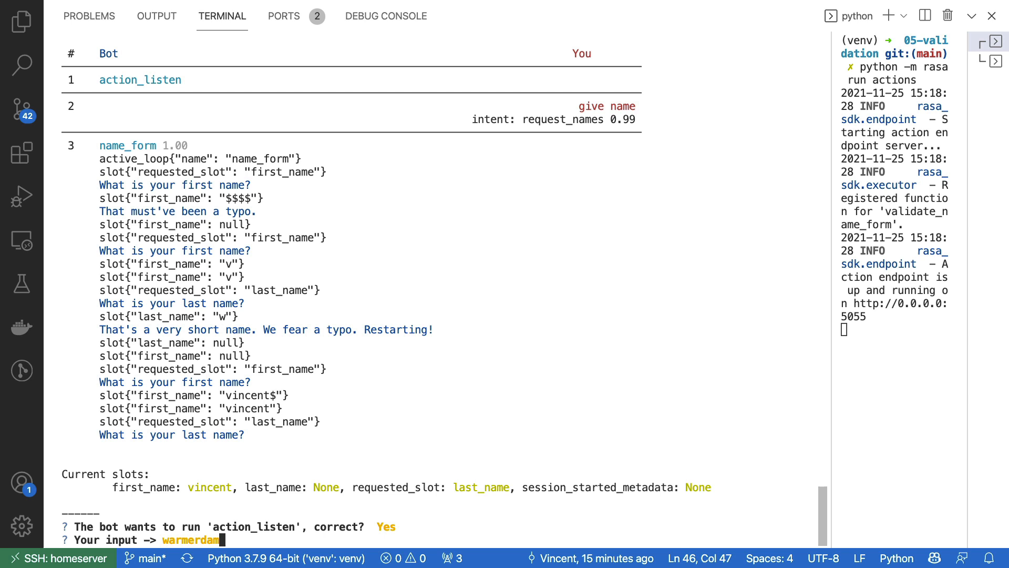
key("Return")
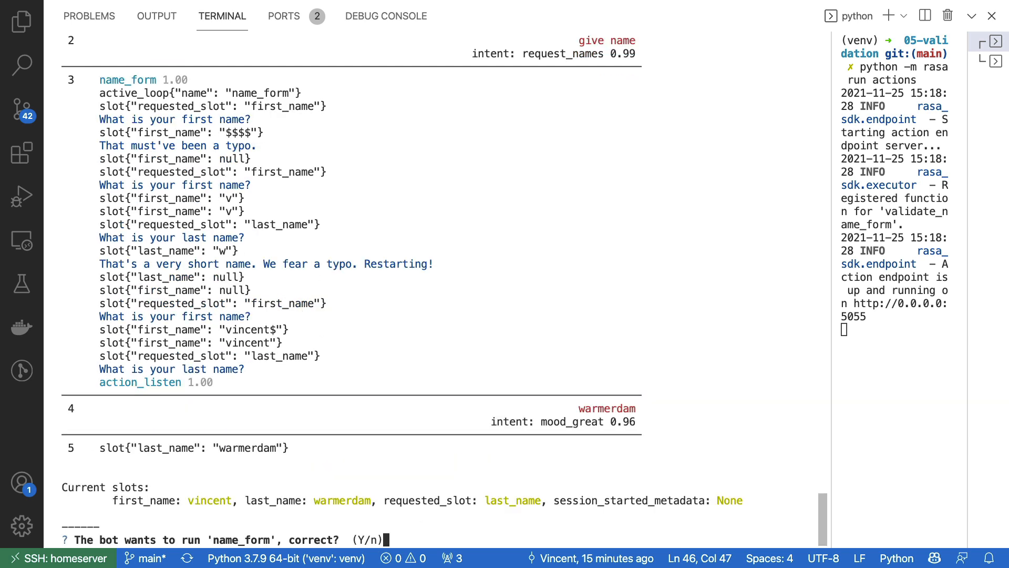
key("Return")
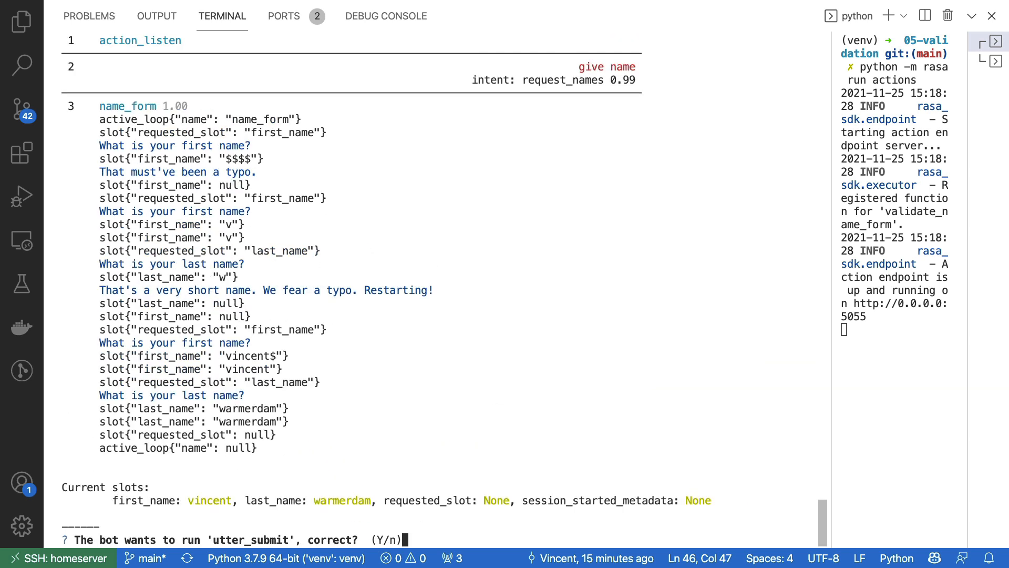
mouse_move(214, 489)
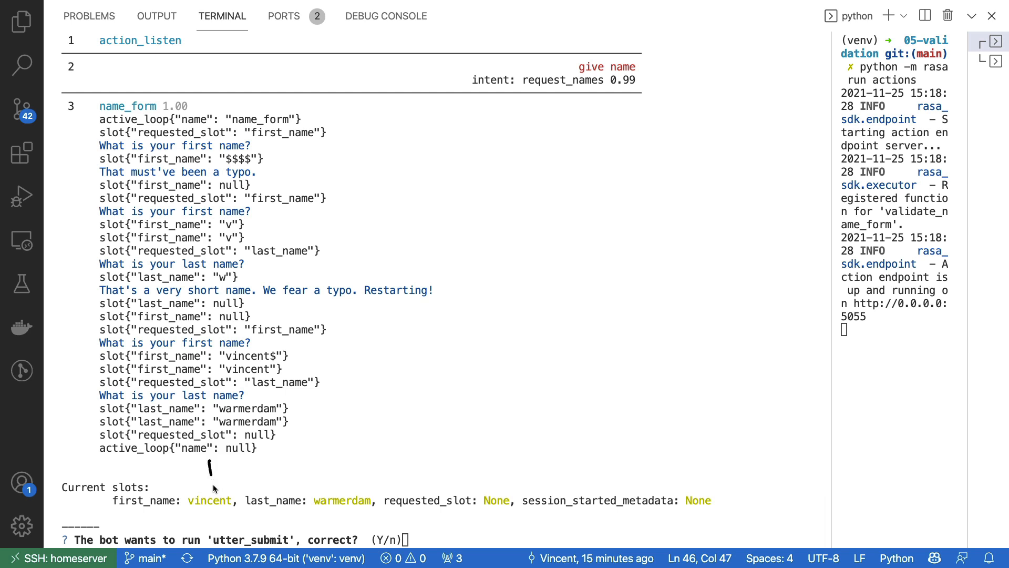
mouse_move(347, 473)
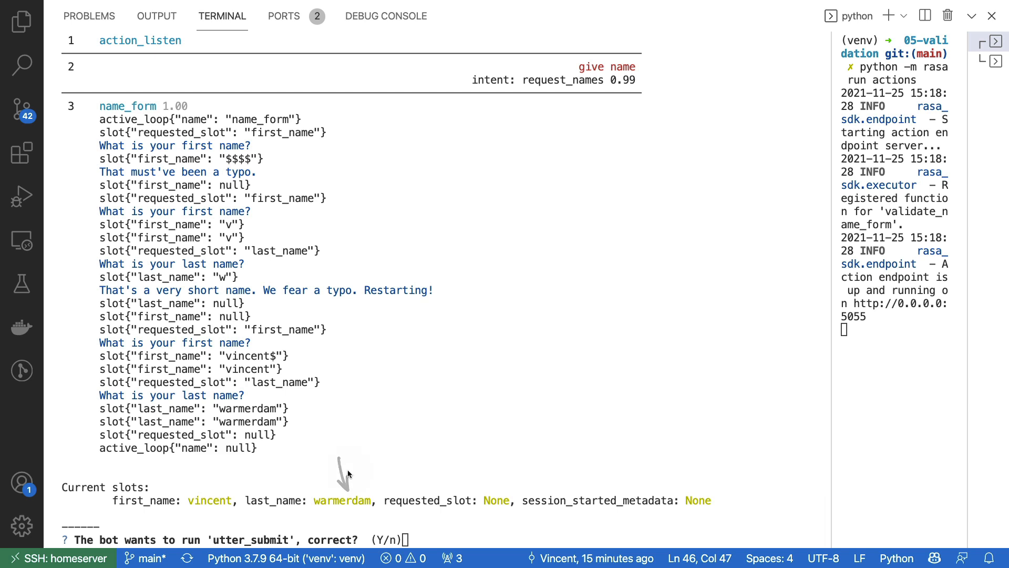